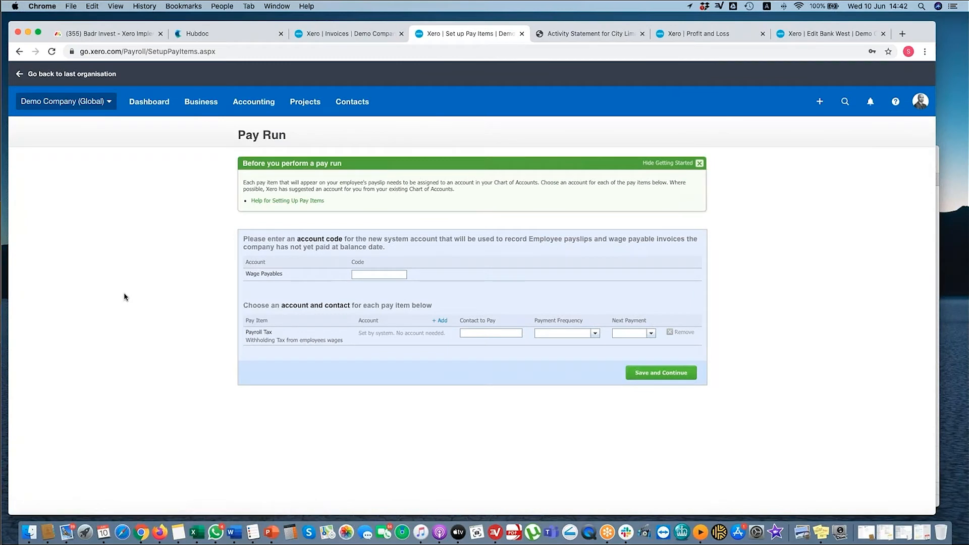
Set the Wage Payables account code to 2 and save the pay item setup.
click(378, 274)
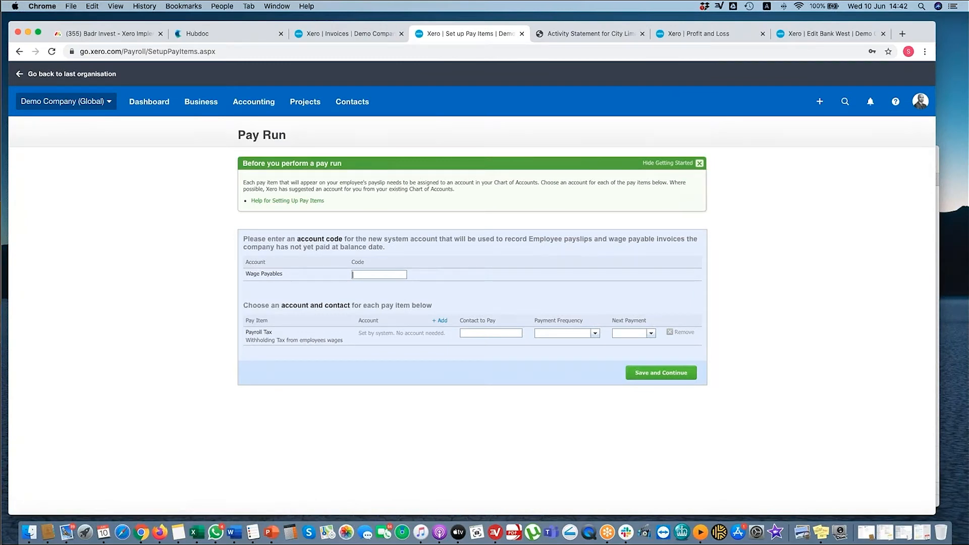
text(2)
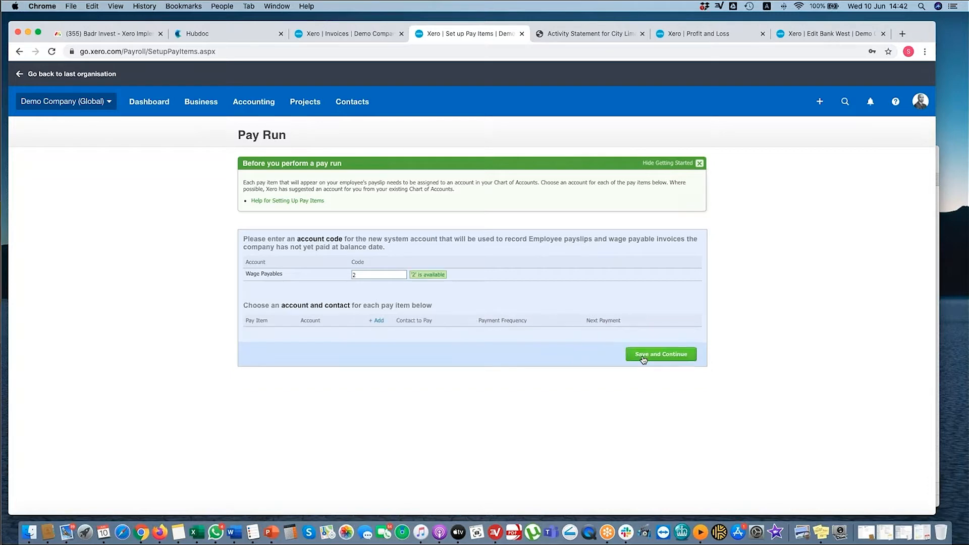
click(660, 354)
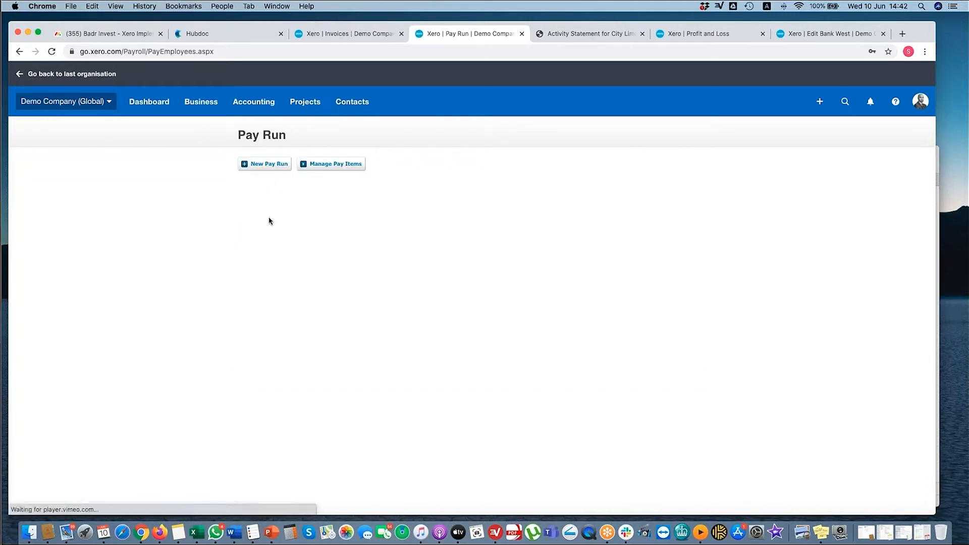
Start a new pay run and view the Pay Items list with Ordinary Time.
click(264, 164)
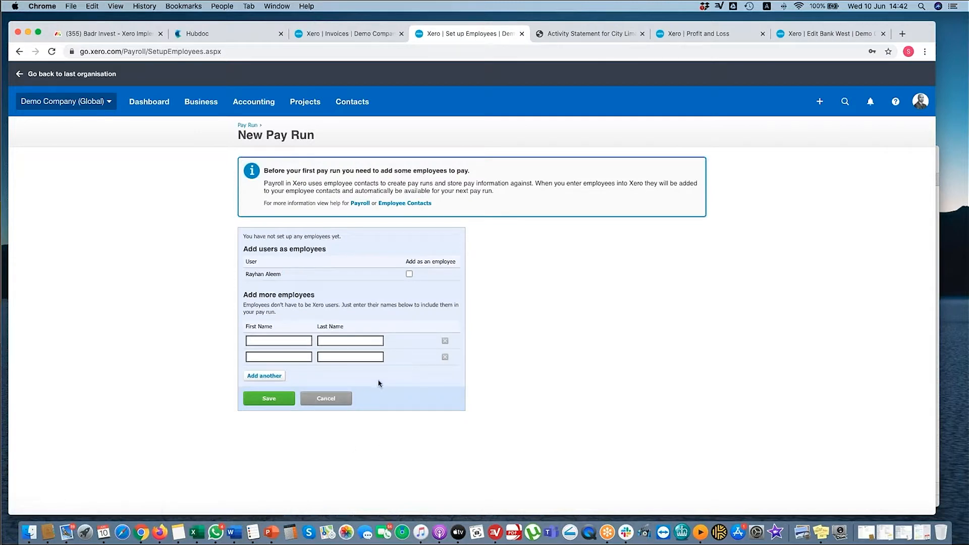
click(325, 398)
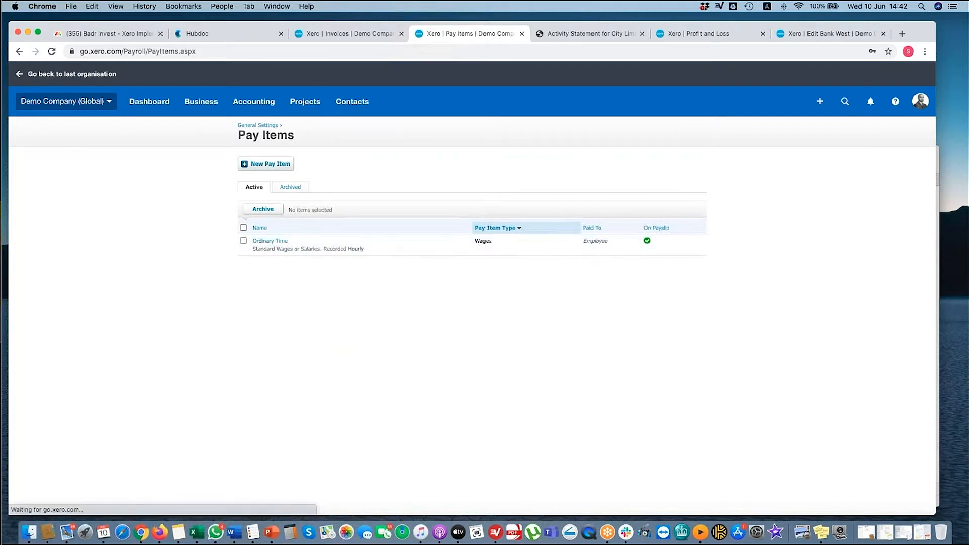
Create and save a 'Social Contribution' deduction pay item for Social Dept, paid monthly.
click(266, 164)
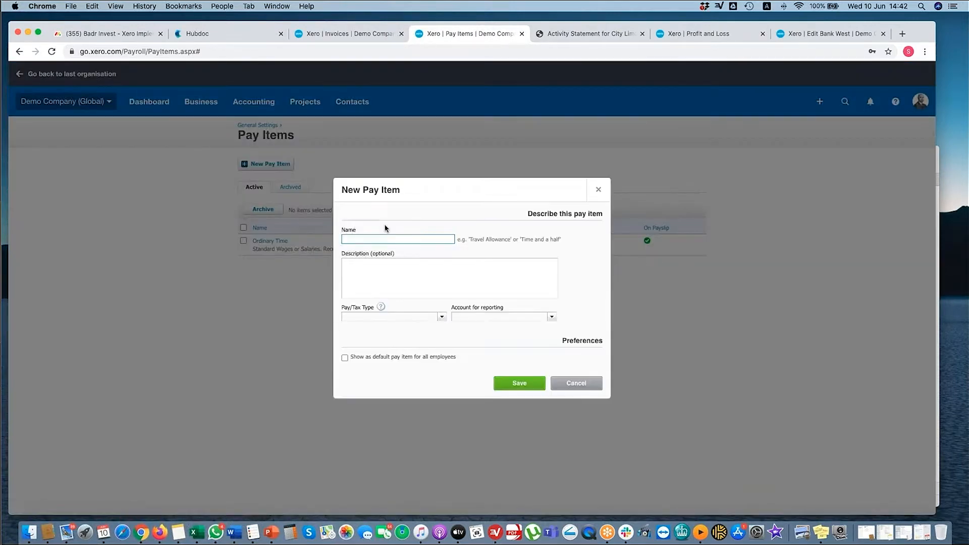
text(S)
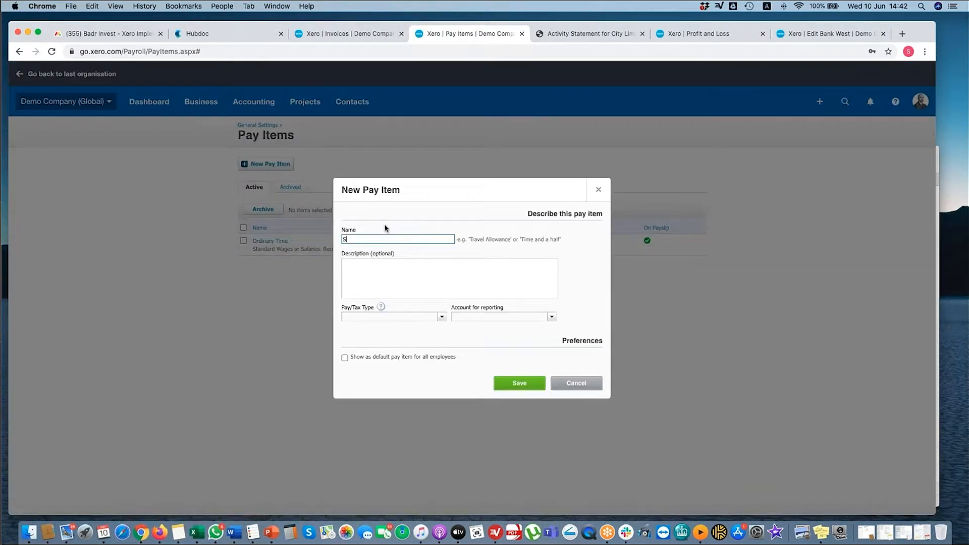
text(ocial Cont)
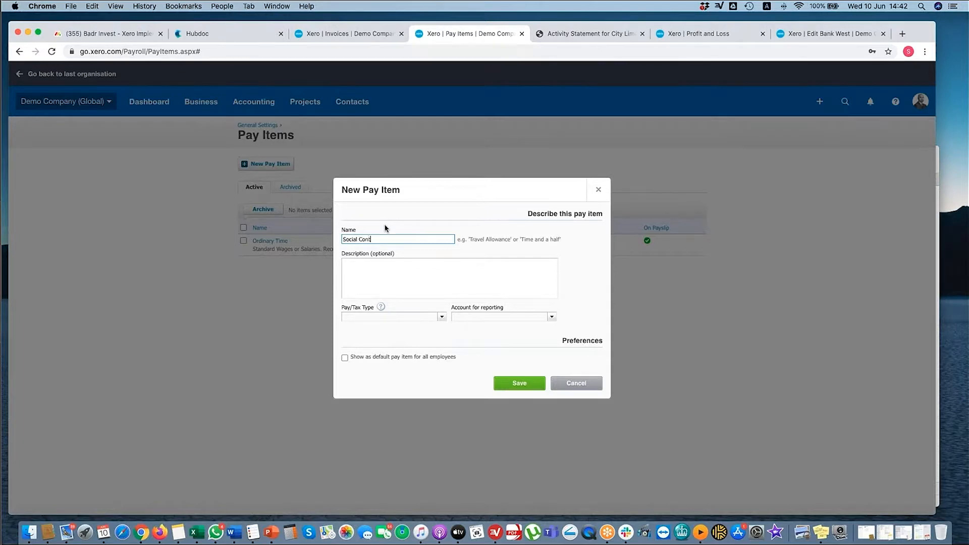
text(ribution)
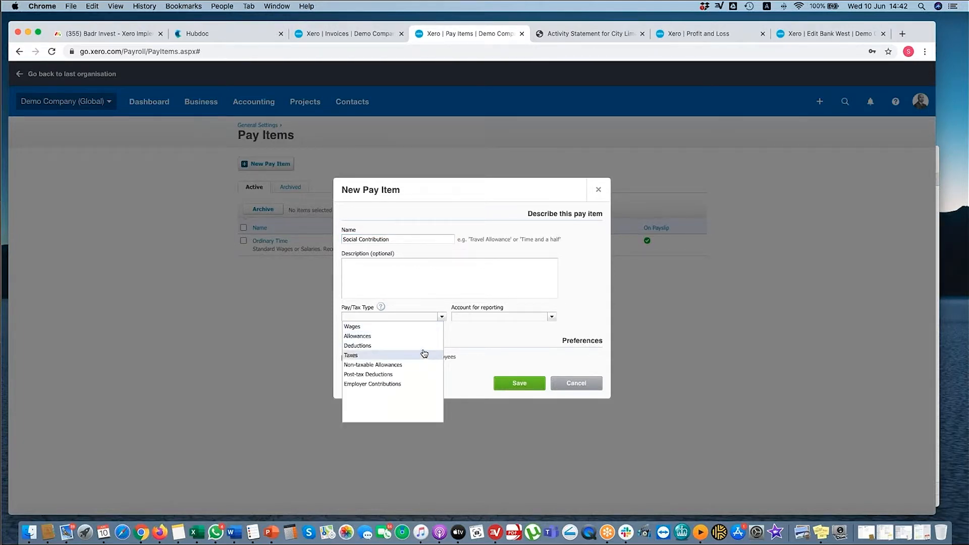
click(357, 346)
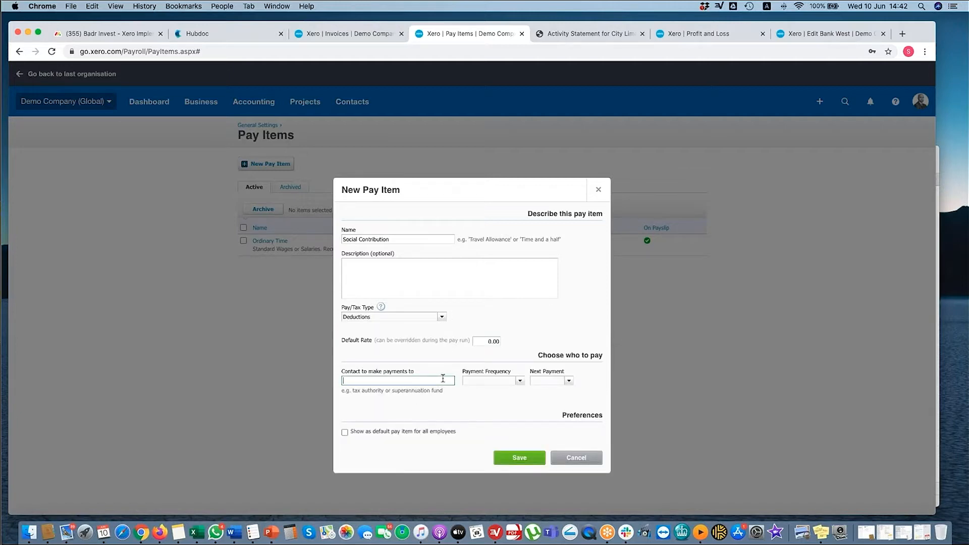
text(Social Dept)
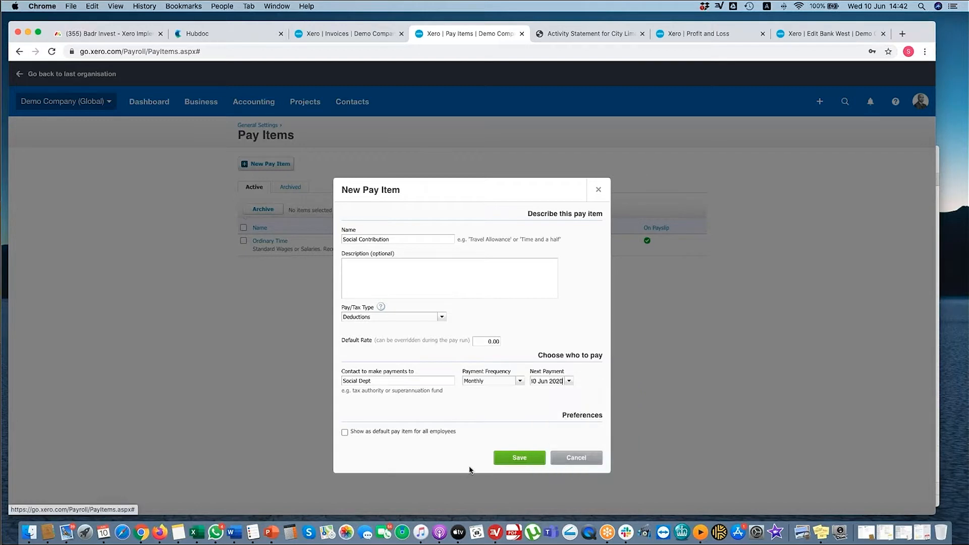
click(518, 457)
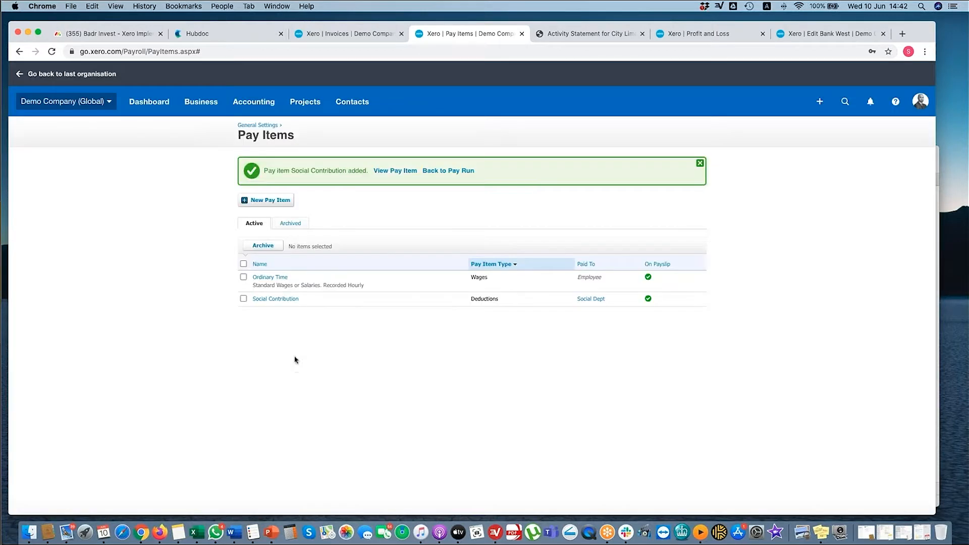
mouse_move(301, 293)
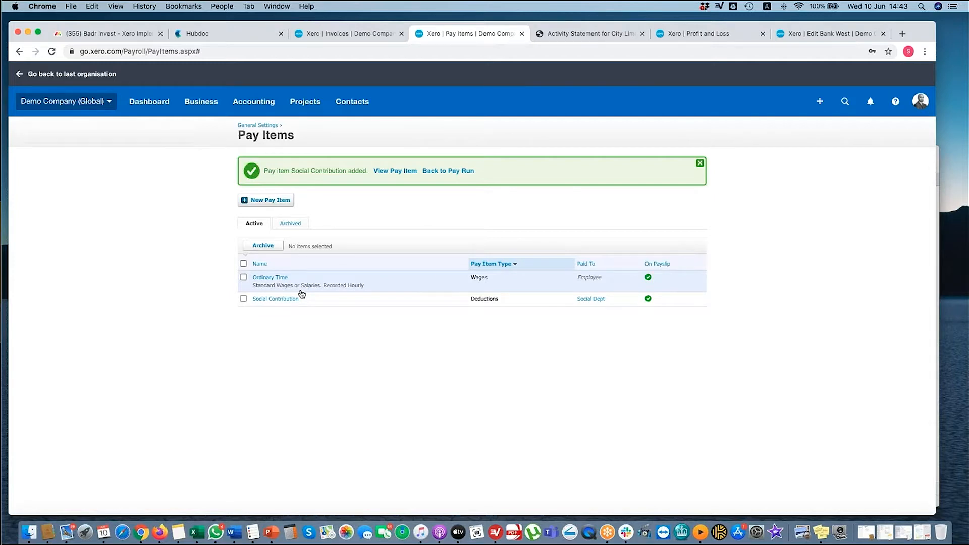
mouse_move(226, 184)
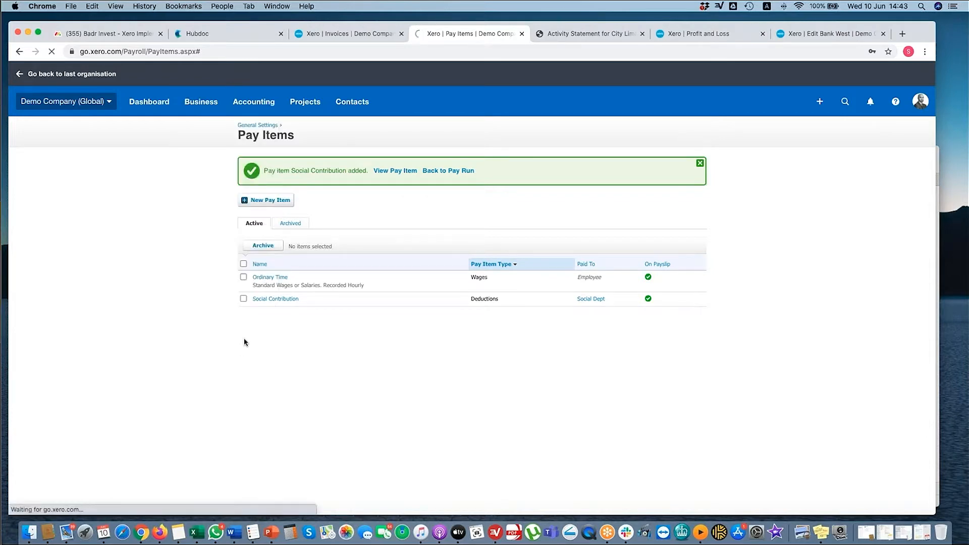
Go back from the pay items confirmation banner to the New Pay Run page.
click(448, 170)
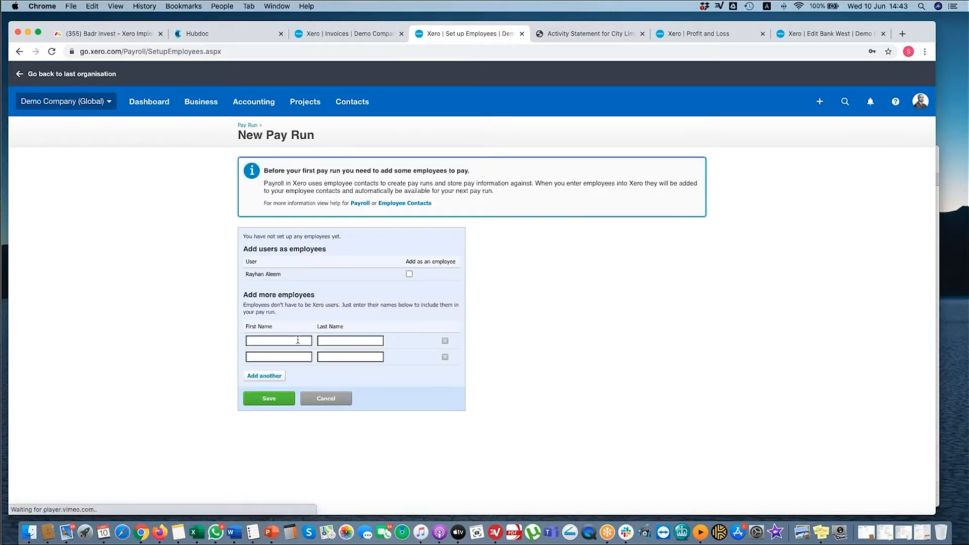
Add the existing user and a named new employee, then save the employees.
click(410, 273)
text(Smi)
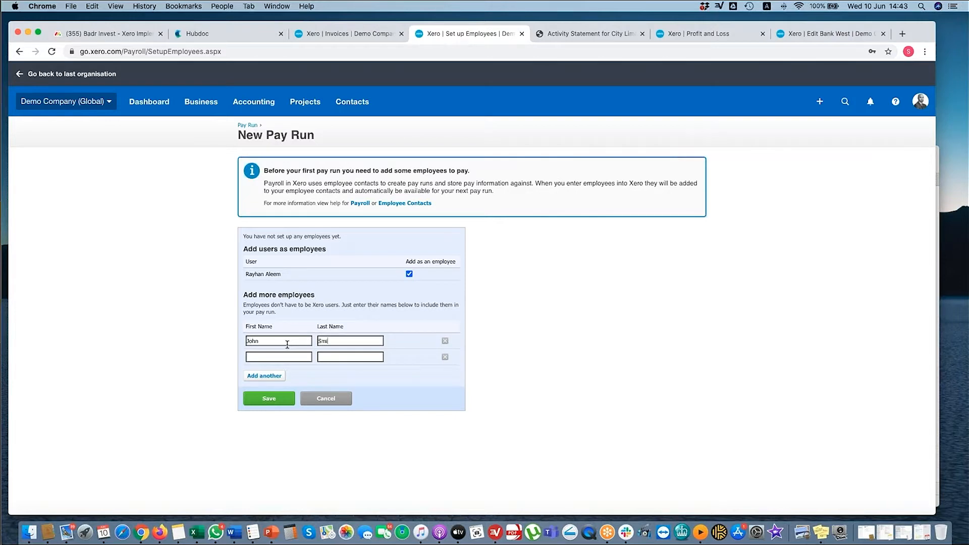
click(268, 398)
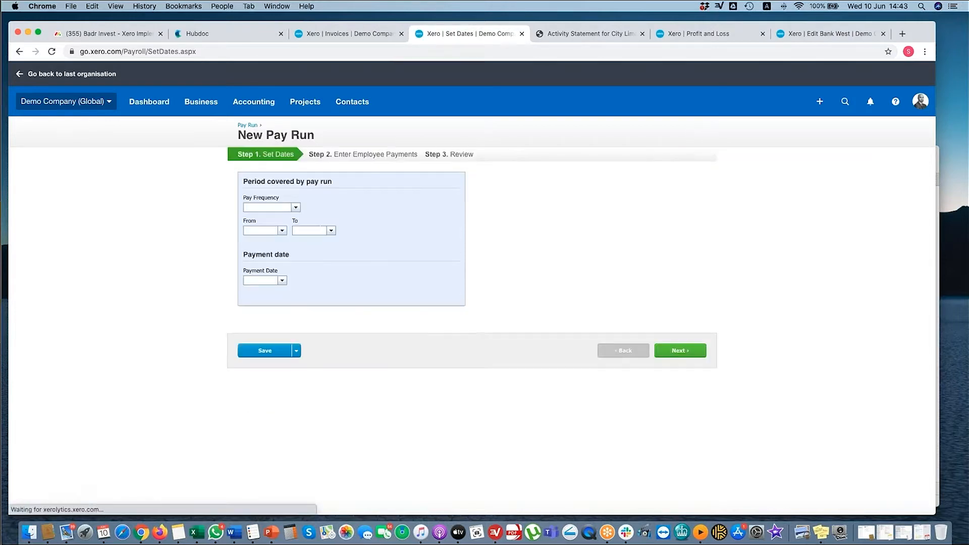
Set the pay run to Monthly with payment date 30 Jun 2020, then continue.
click(271, 207)
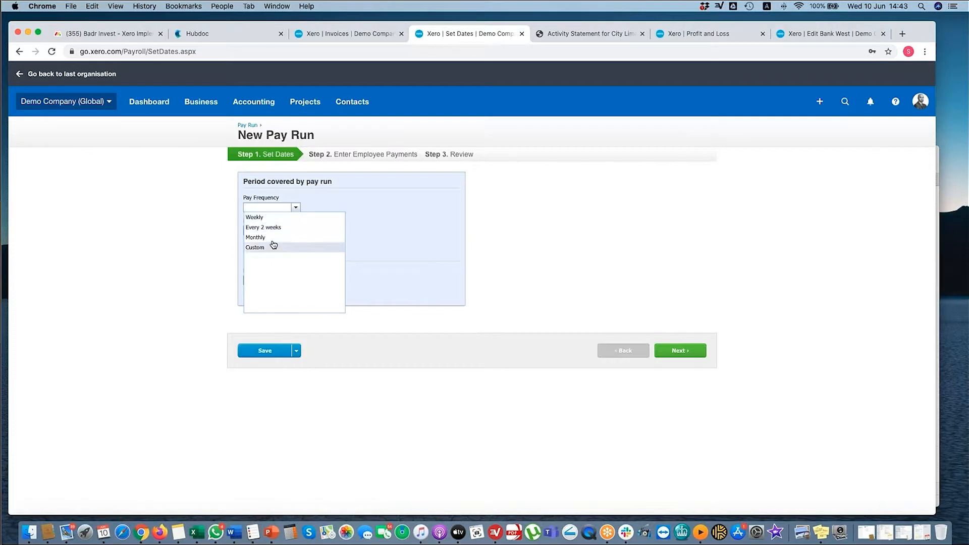
click(255, 236)
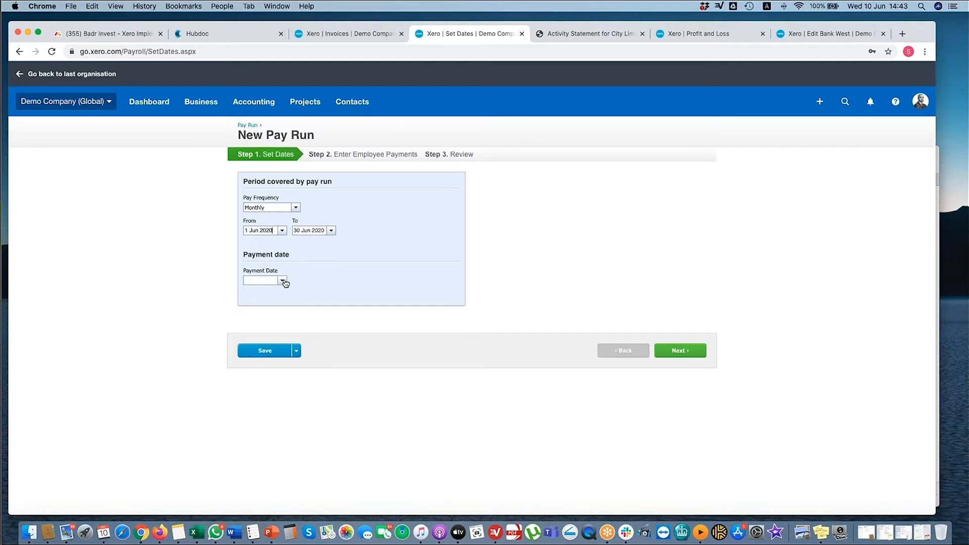
mouse_move(317, 208)
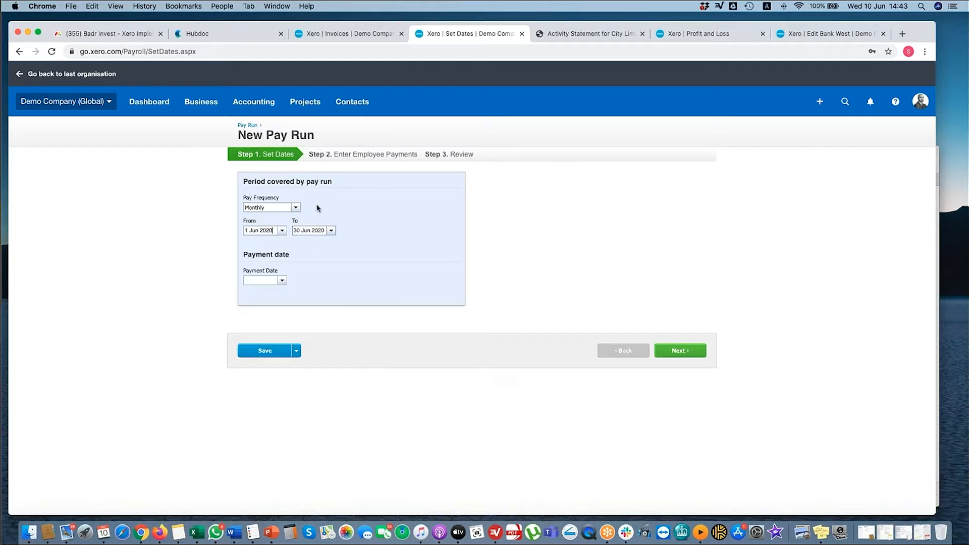
mouse_move(276, 270)
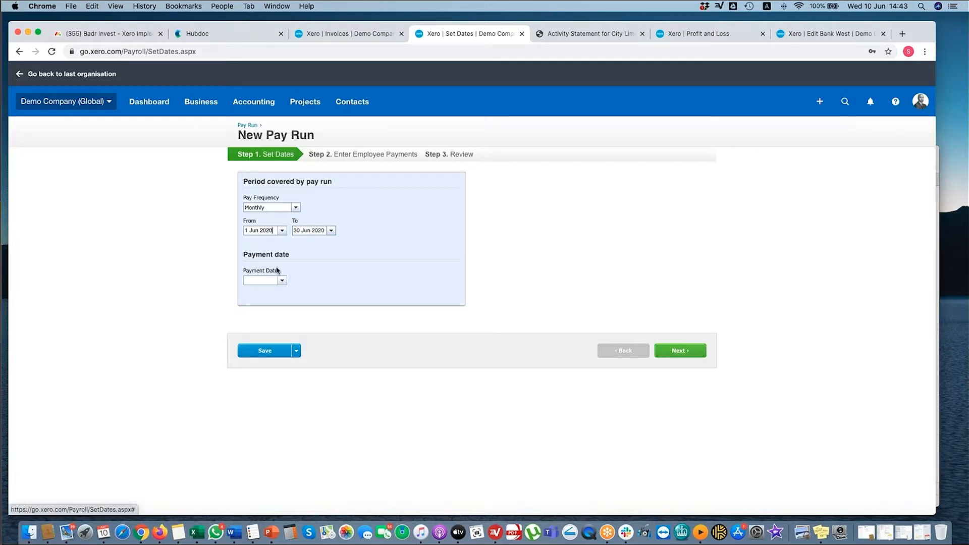
click(282, 280)
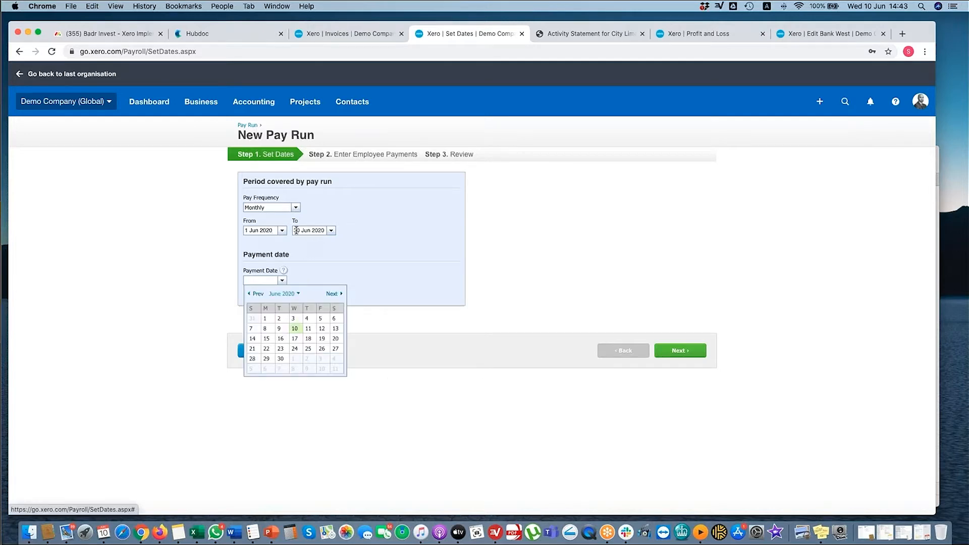
mouse_move(350, 281)
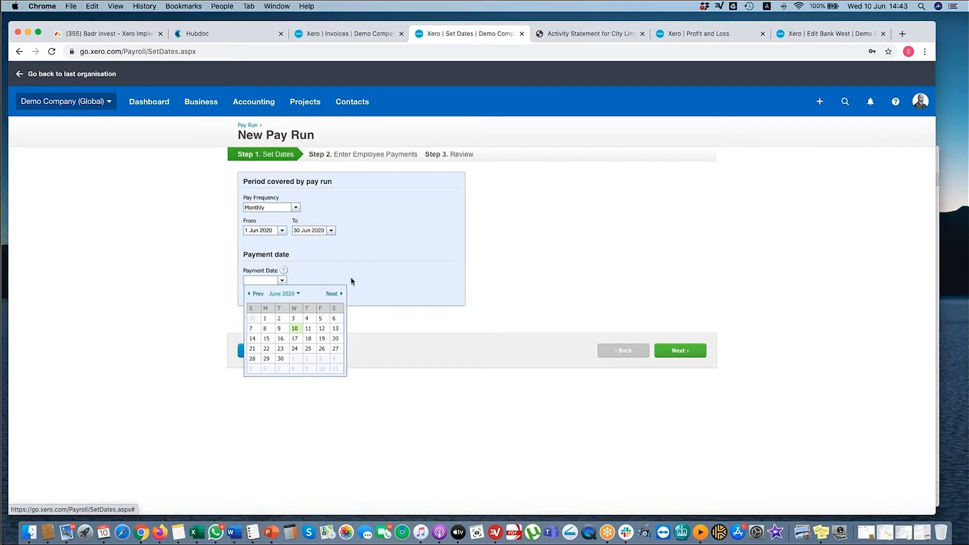
mouse_move(281, 280)
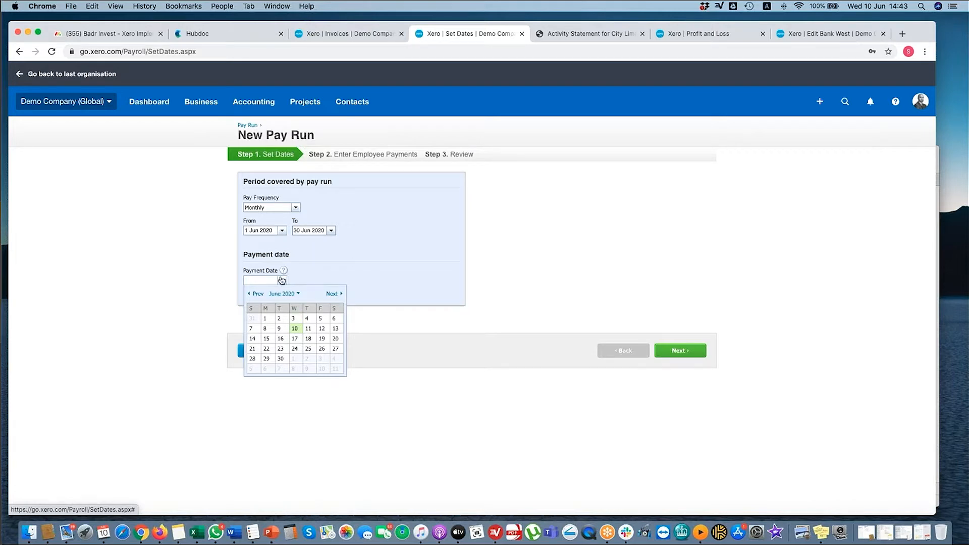
mouse_move(311, 305)
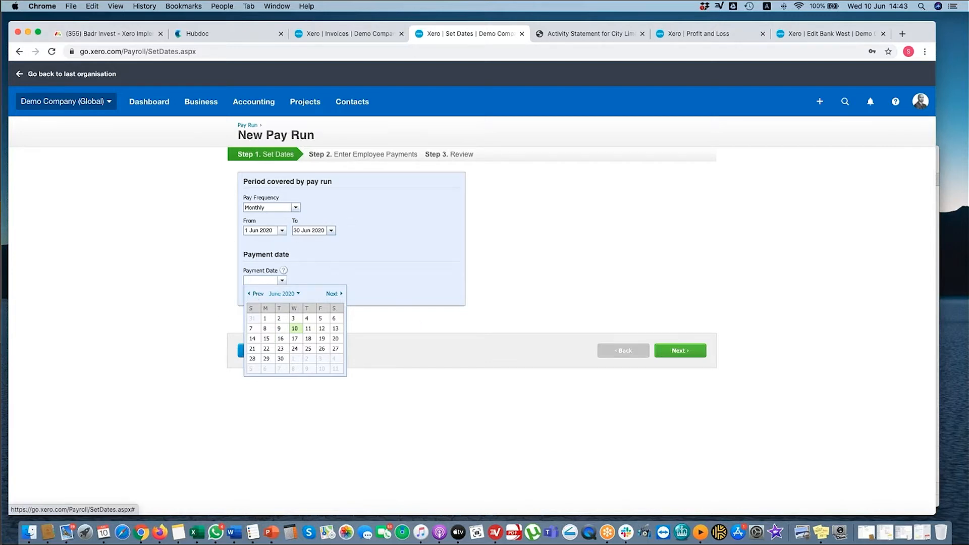
mouse_move(343, 282)
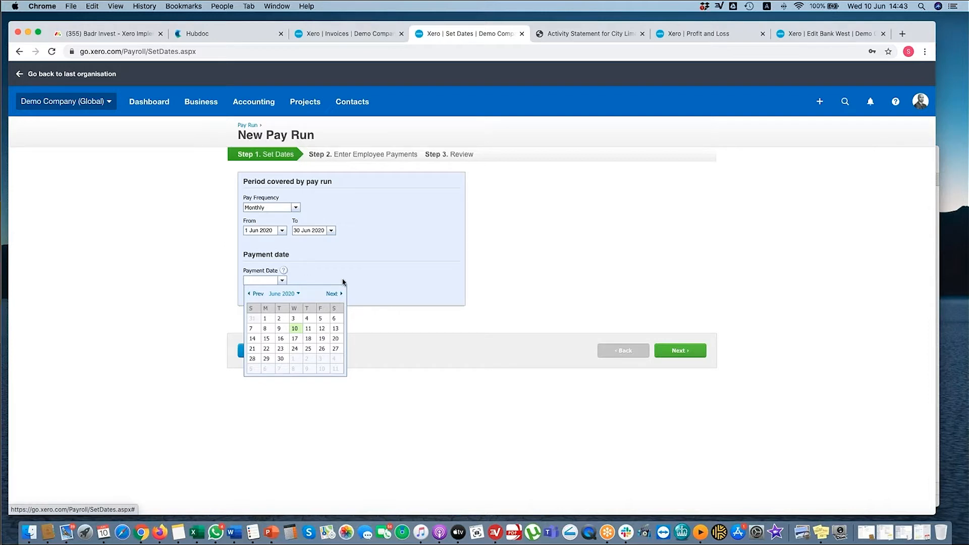
click(280, 348)
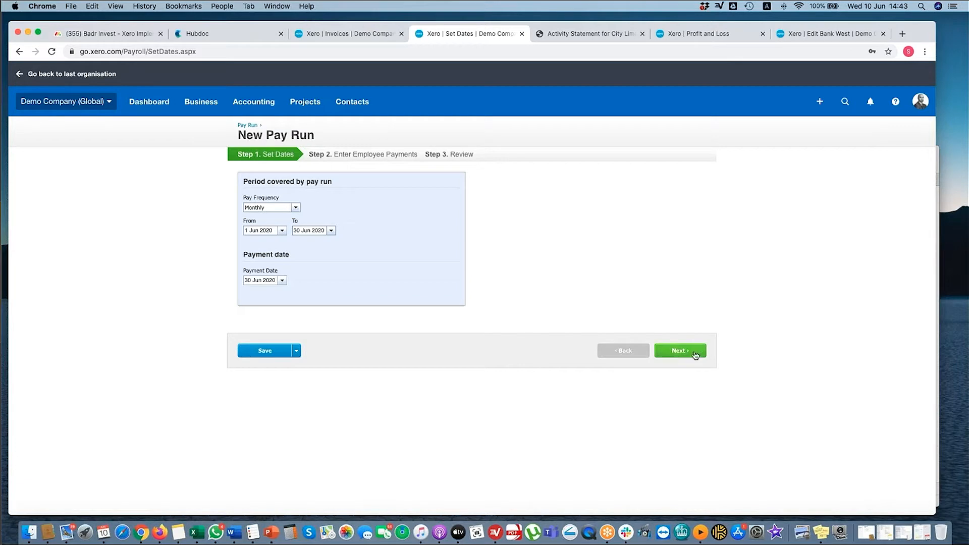
click(680, 350)
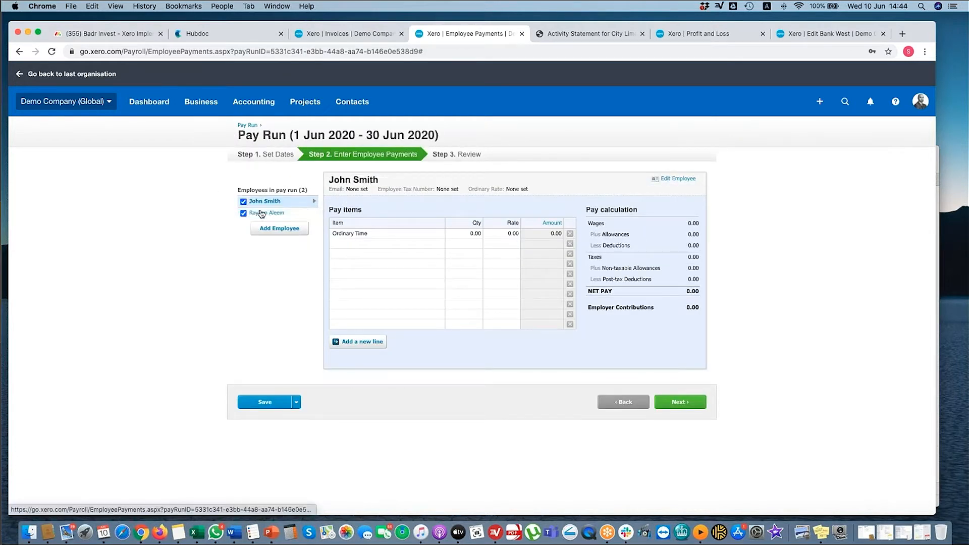
Give John Smith 2,000 ordinary wages and a 50.00 Social Contribution deduction.
click(269, 213)
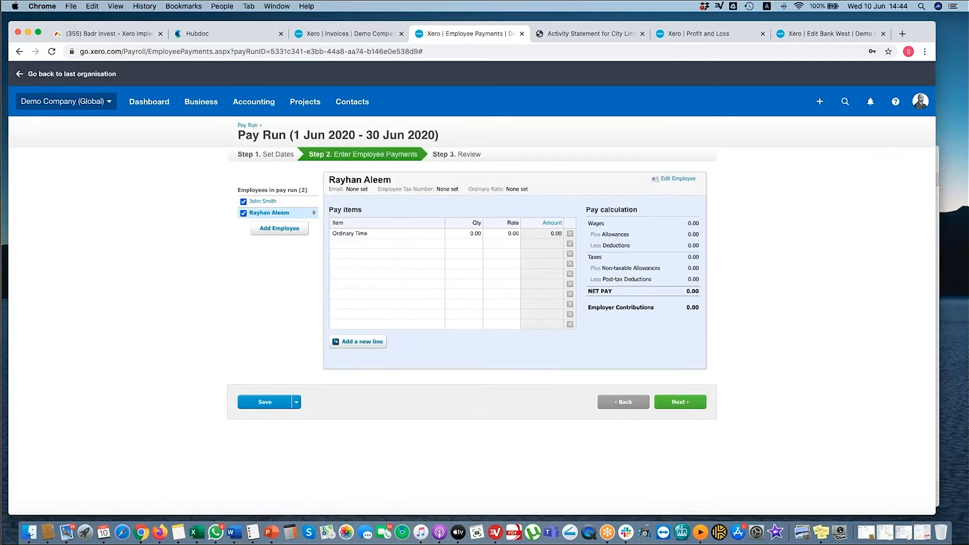
click(264, 200)
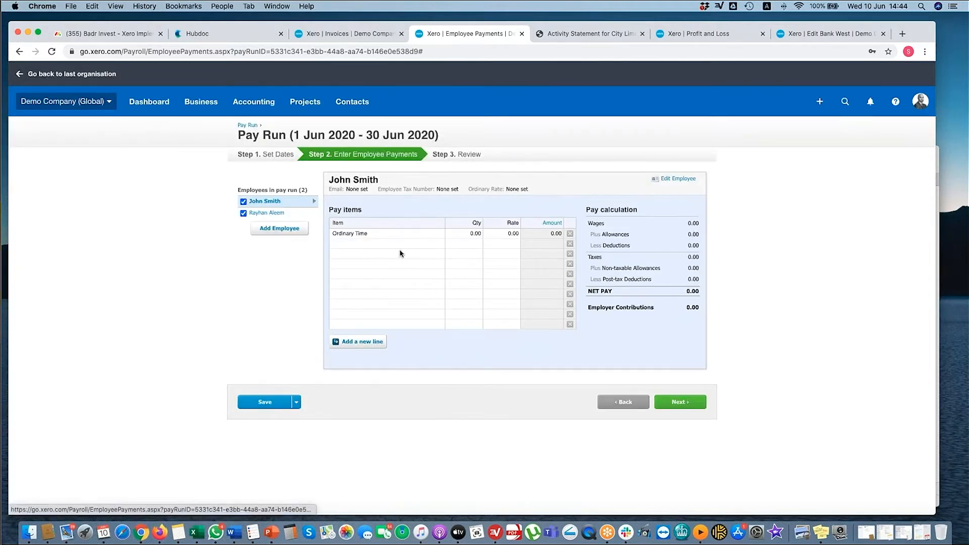
click(386, 242)
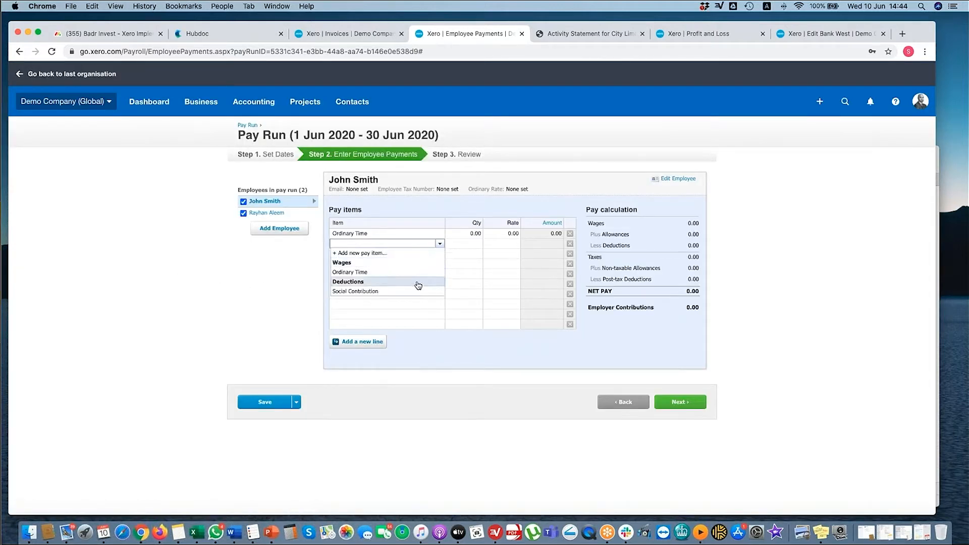
click(355, 291)
text(1)
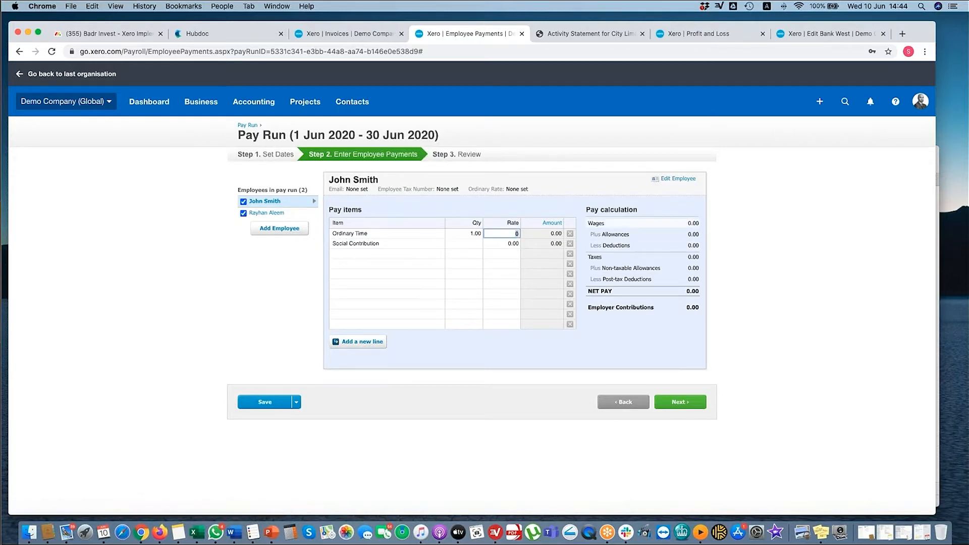
text(2000)
click(501, 243)
text(50)
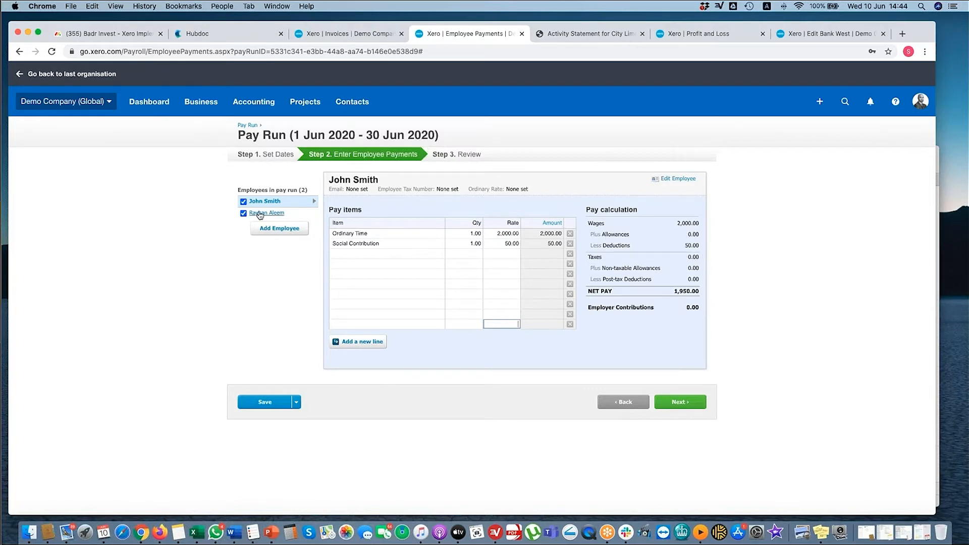
click(267, 213)
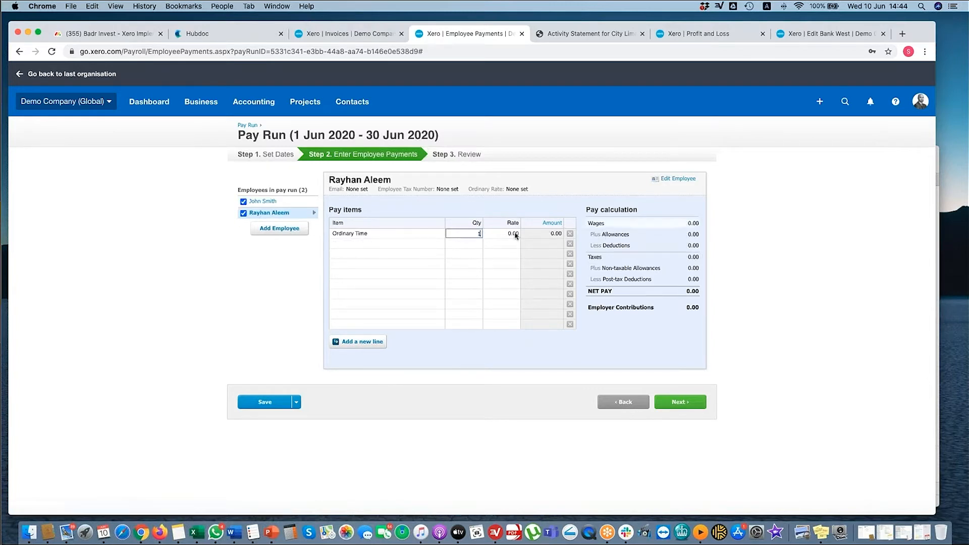
text(2000)
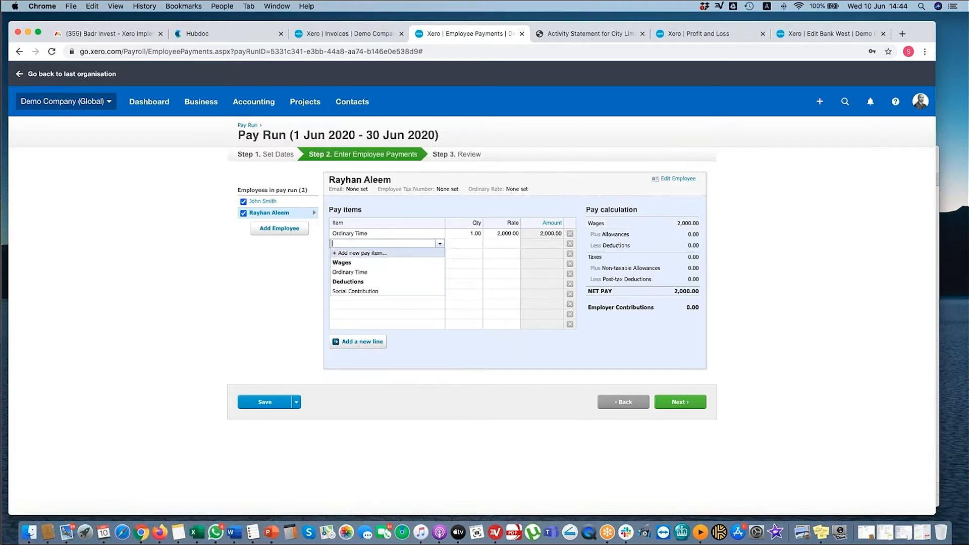
click(355, 291)
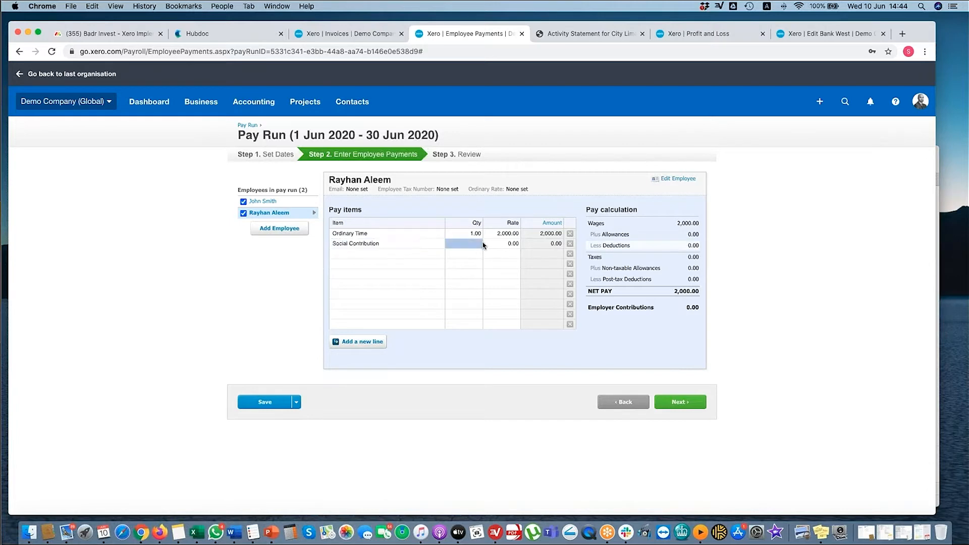
click(464, 243)
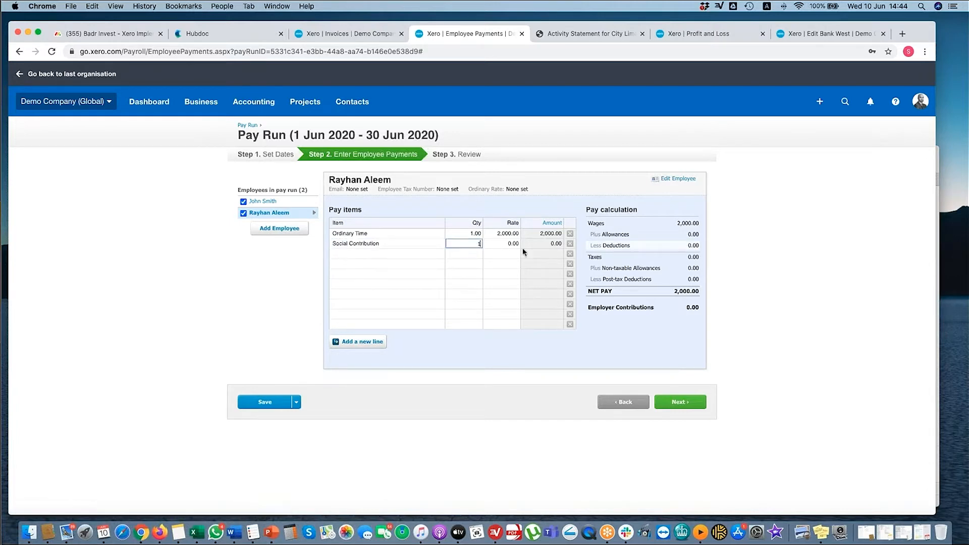
text(500)
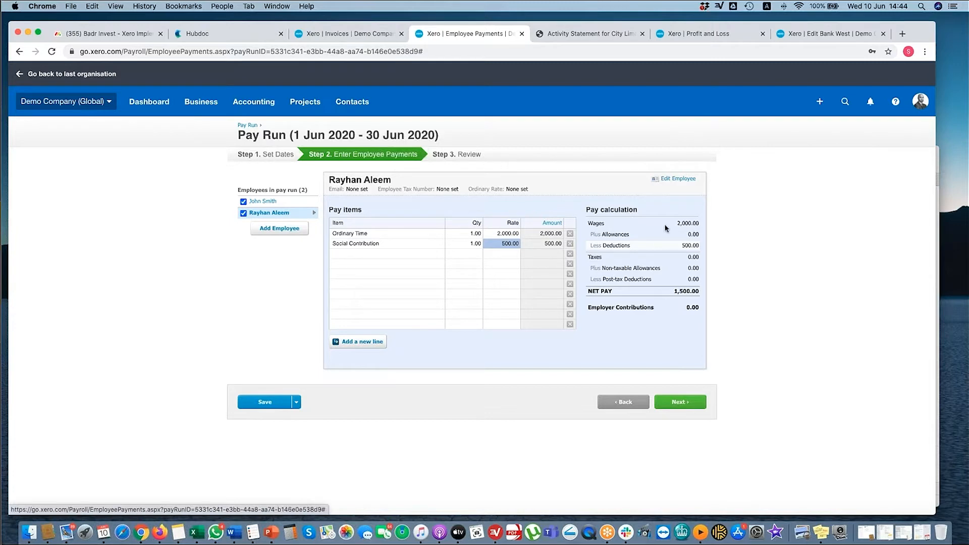
click(679, 401)
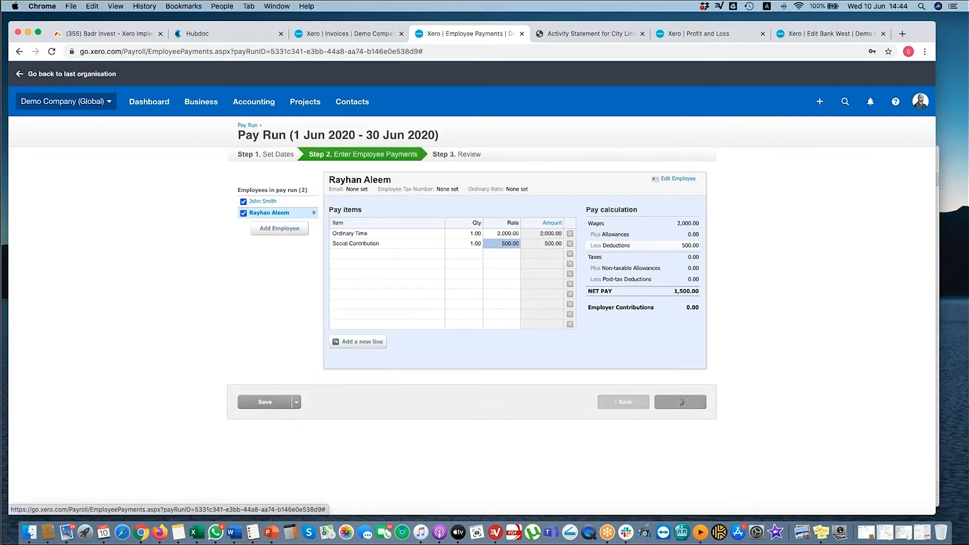
Review the June summary: 3,450 net pay, 550 Social Contribution, 4,000 total payable.
click(680, 401)
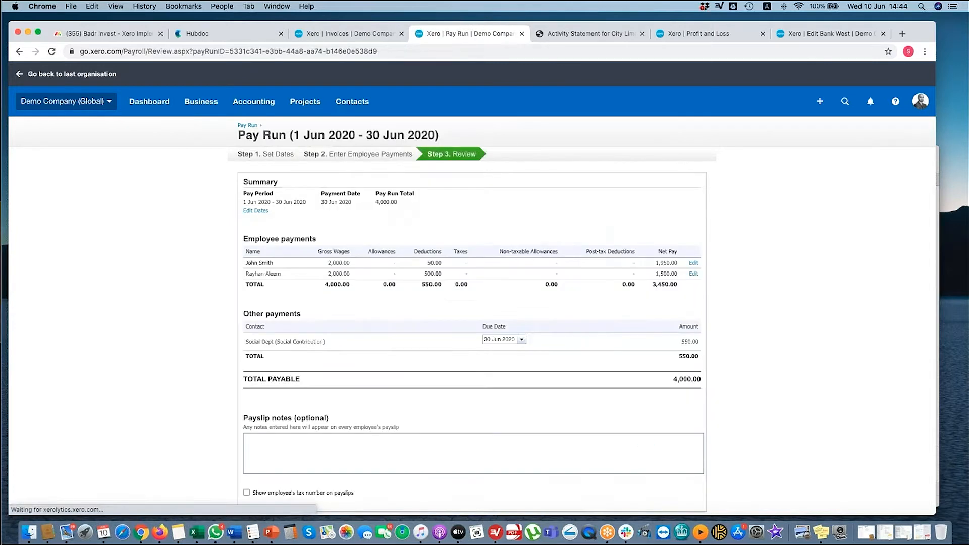
scroll(down, 3)
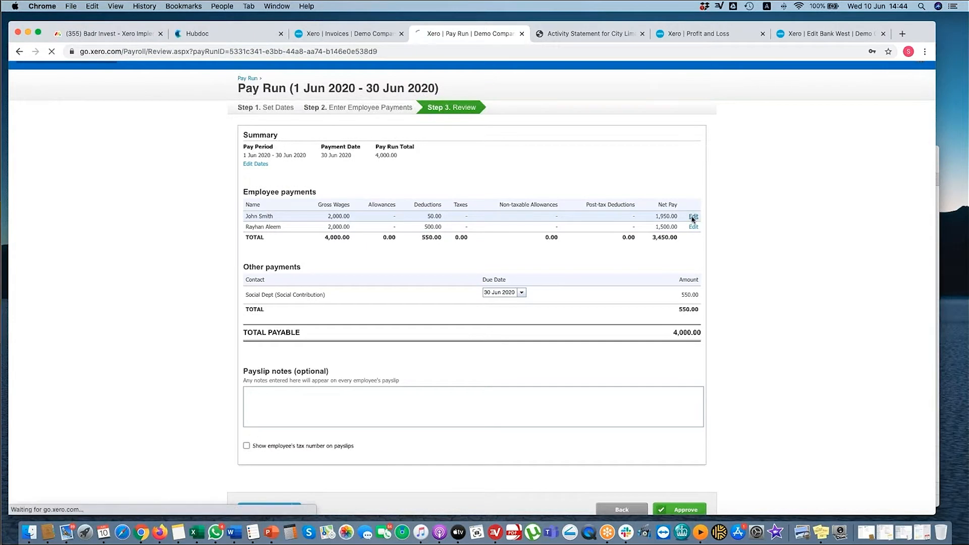
click(693, 216)
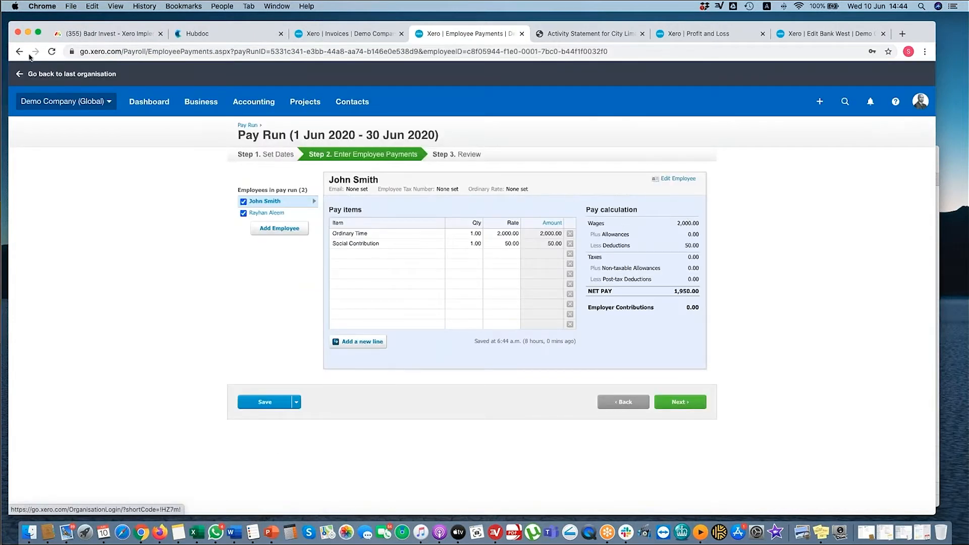
click(679, 401)
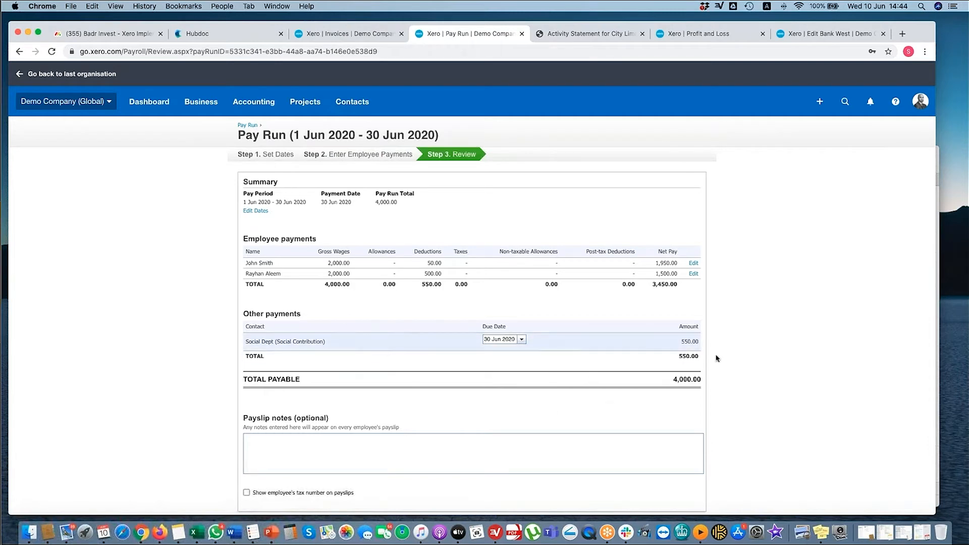
mouse_move(747, 339)
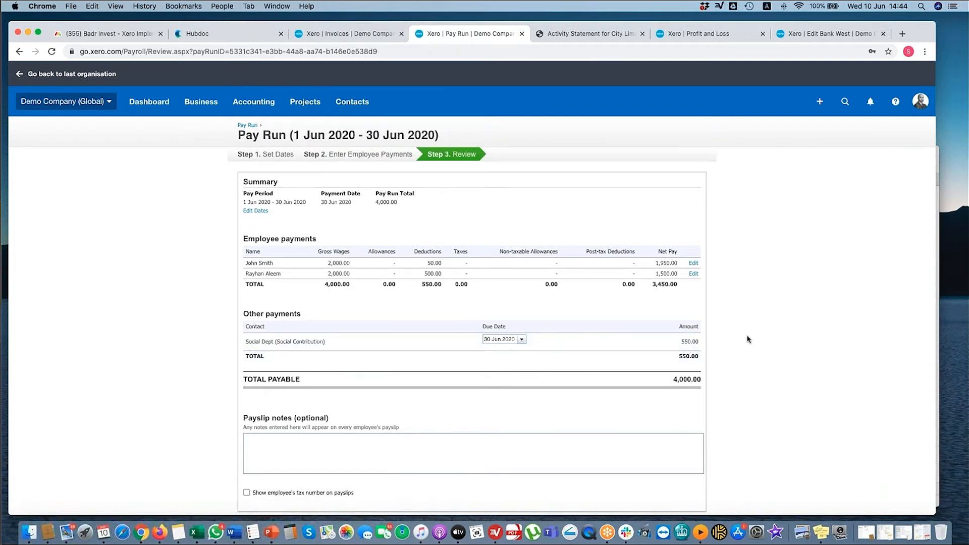
mouse_move(636, 369)
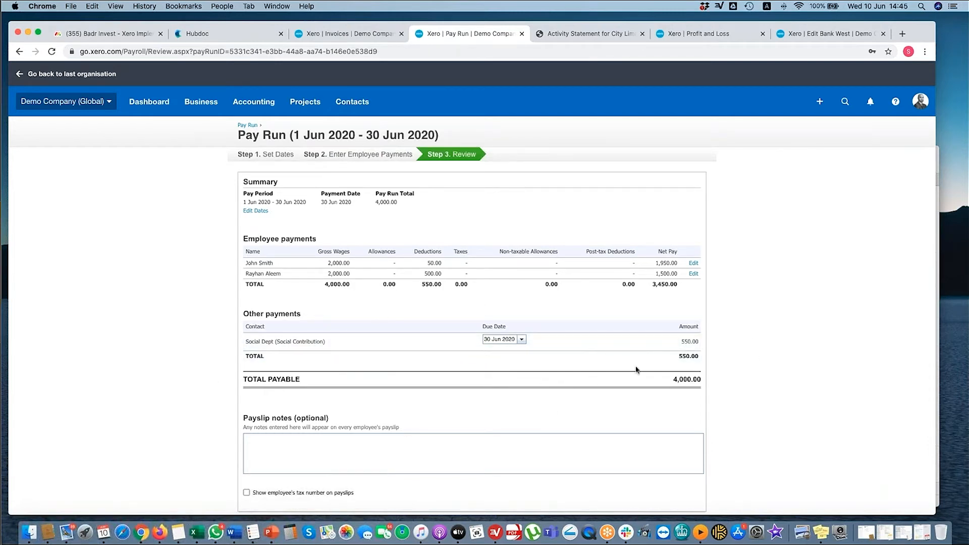
mouse_move(300, 332)
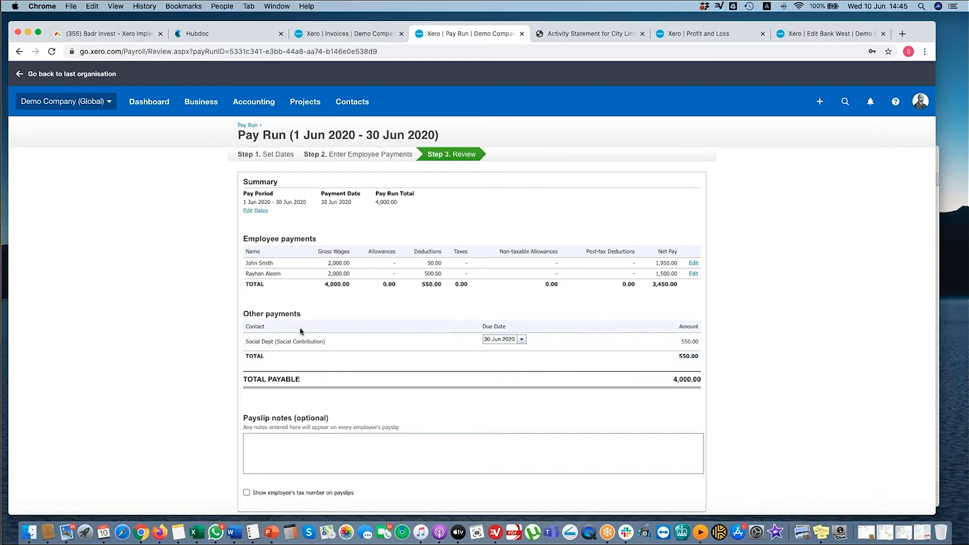
scroll(down, 3)
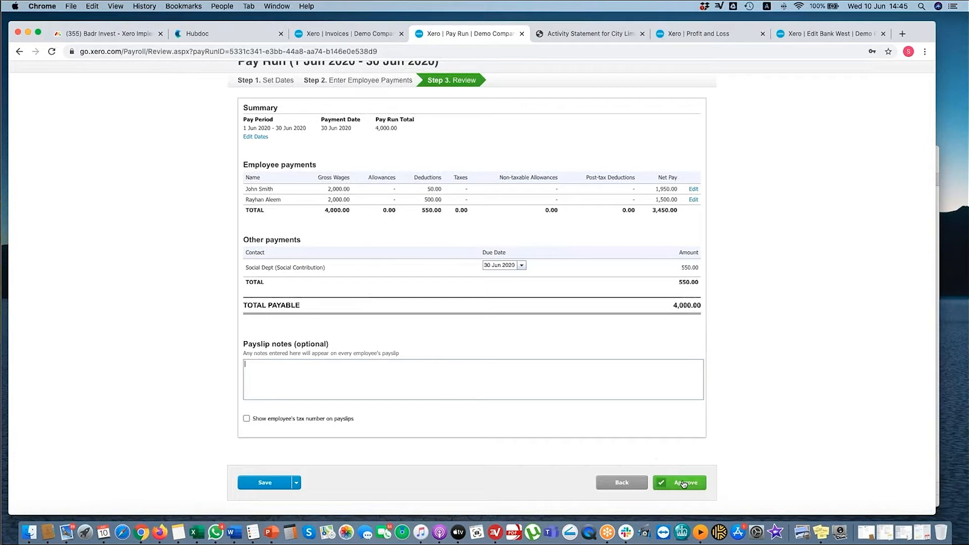
Approve the June 2020 pay run and check the three resulting payables.
click(679, 482)
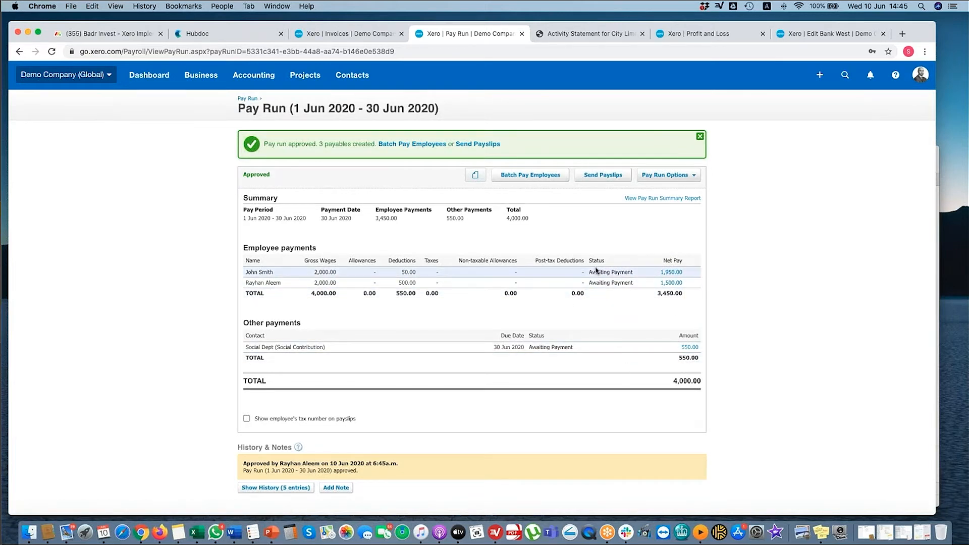
scroll(down, 3)
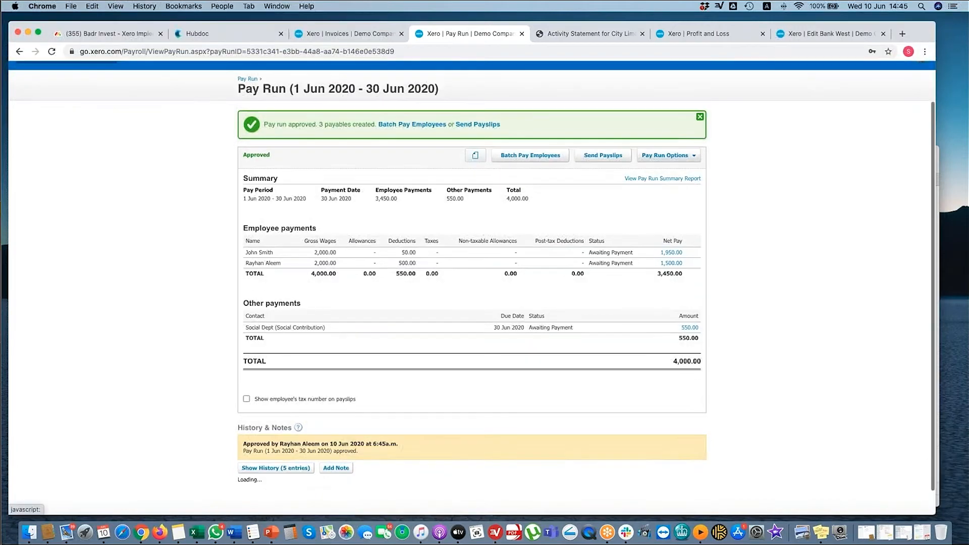
scroll(down, 3)
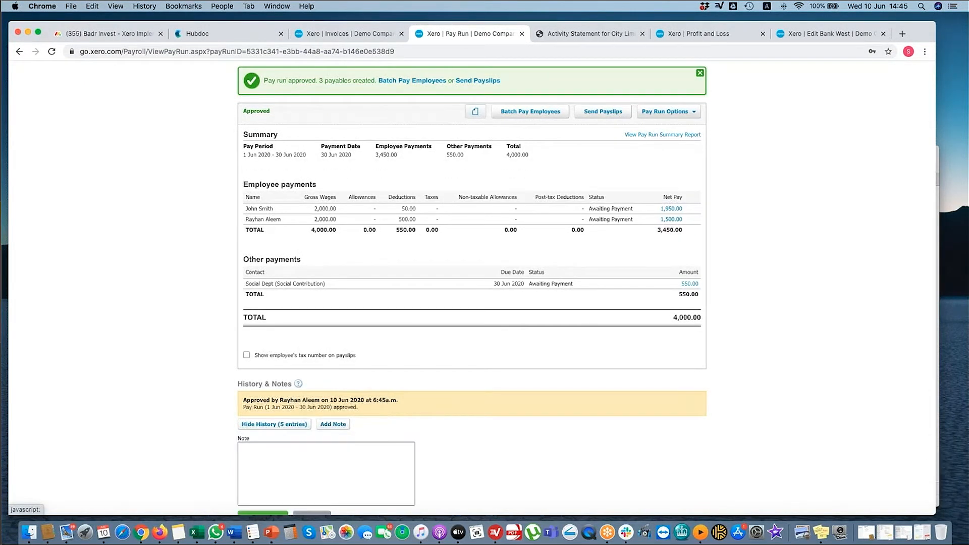
scroll(up, 3)
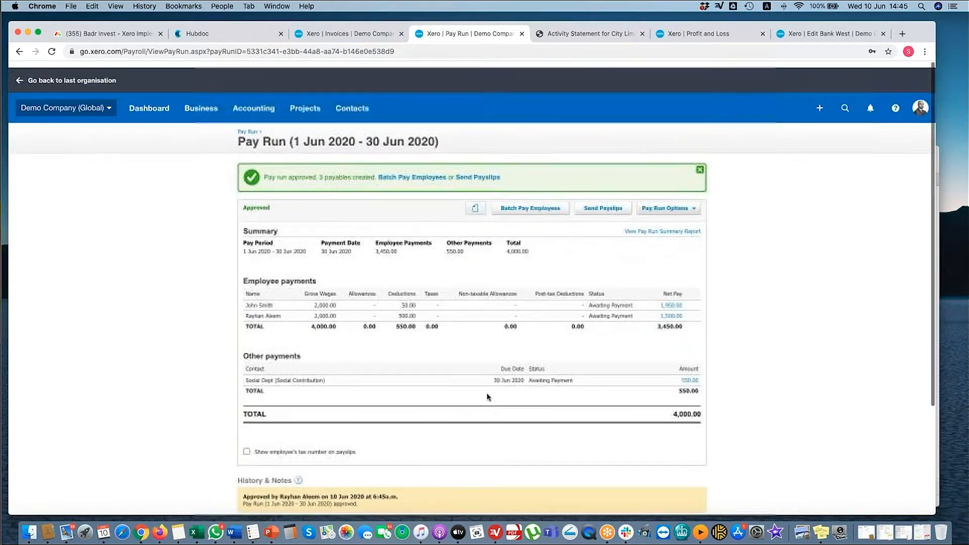
click(601, 201)
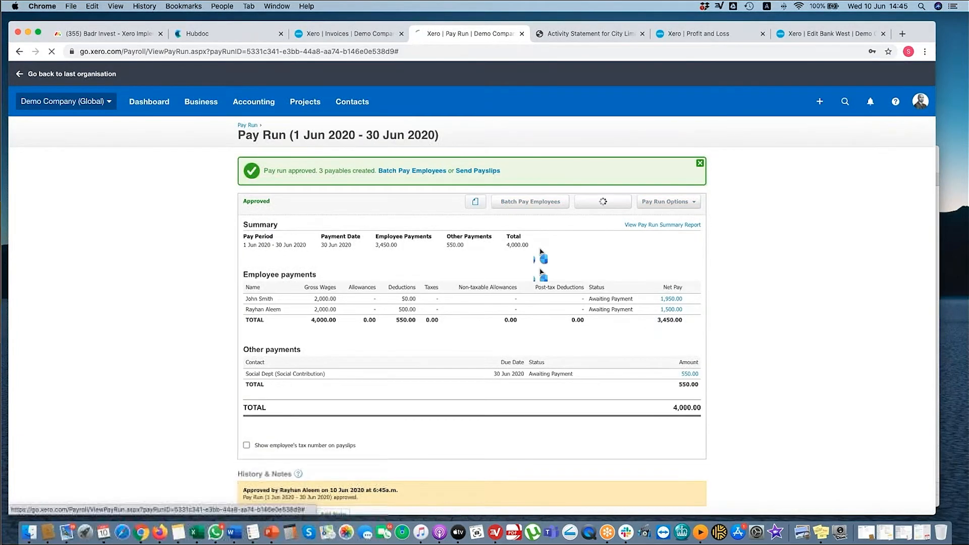
Print both employees' payslips to PDF, open the download, and return to the pay run.
click(493, 171)
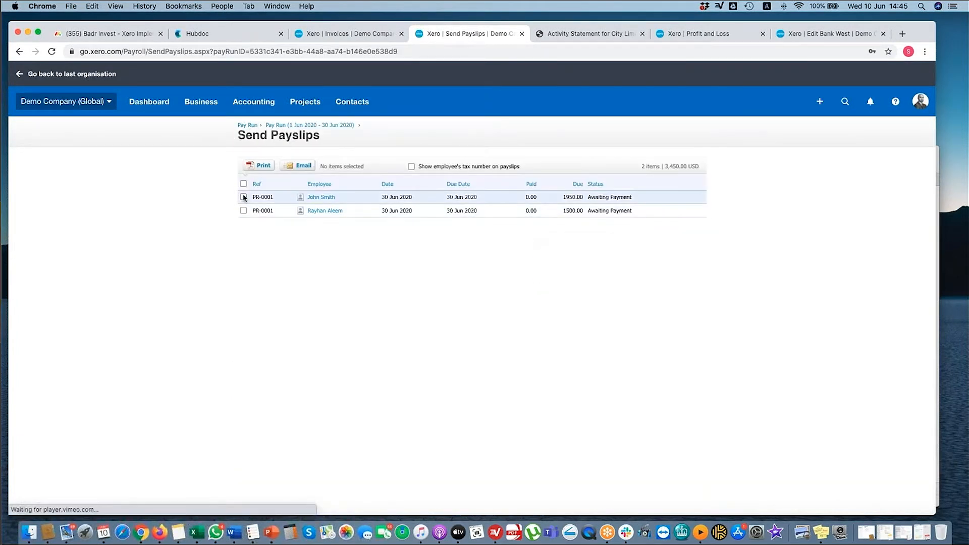
click(244, 183)
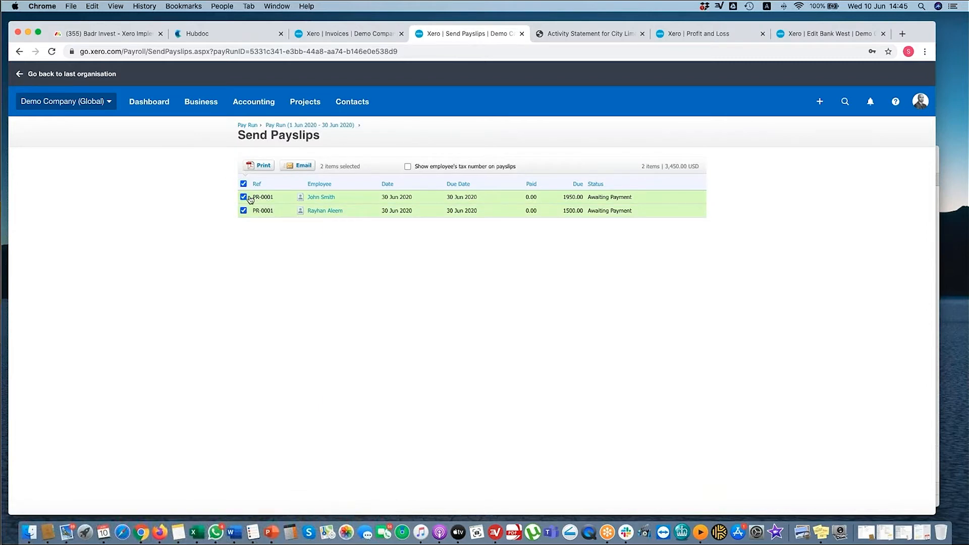
click(262, 165)
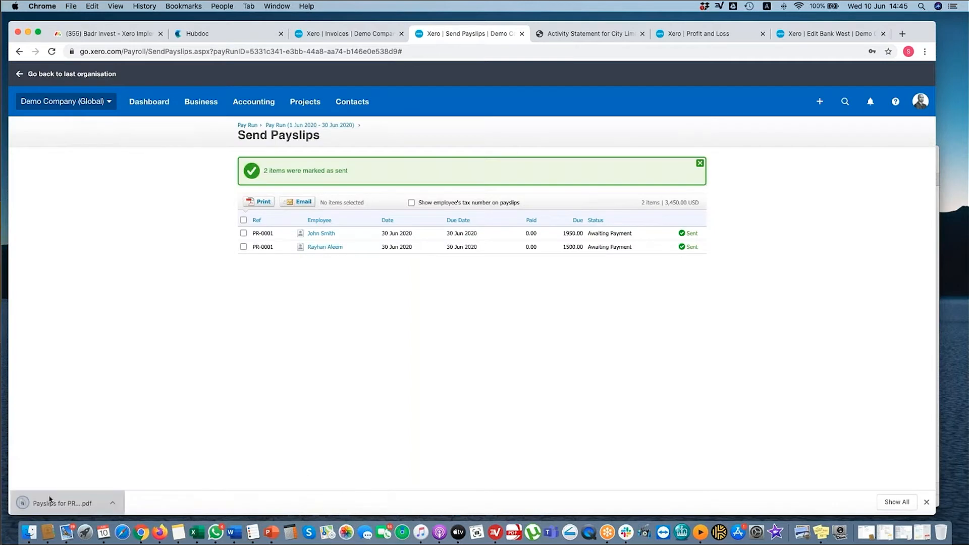
click(61, 502)
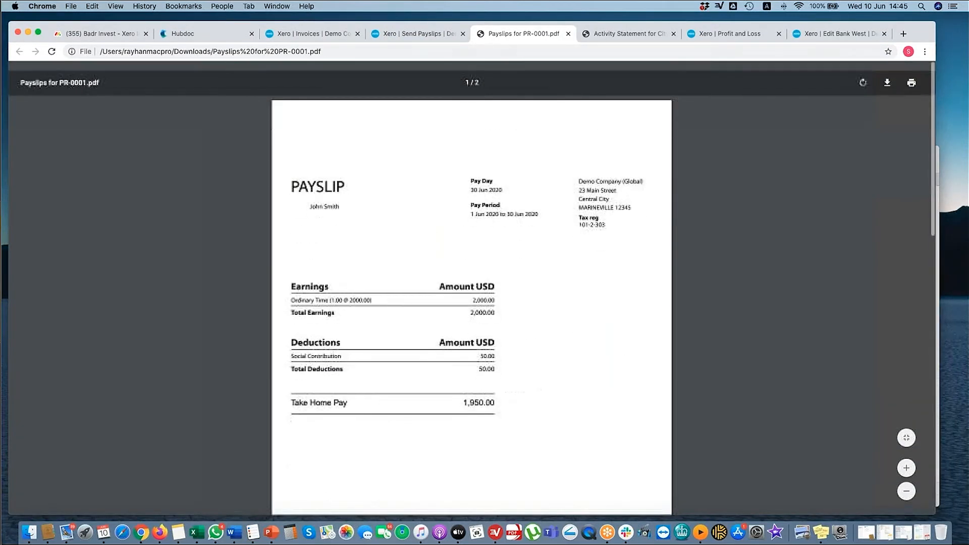
click(417, 34)
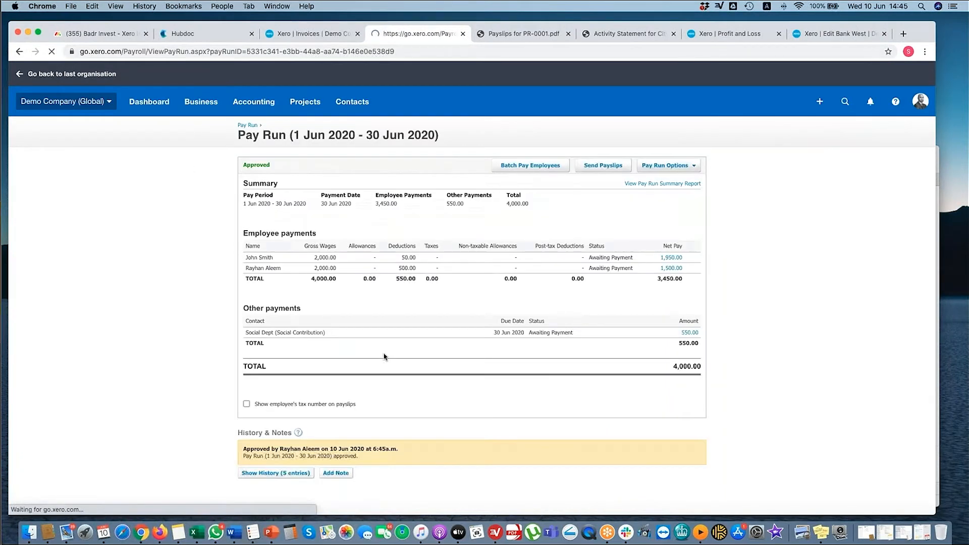
click(474, 165)
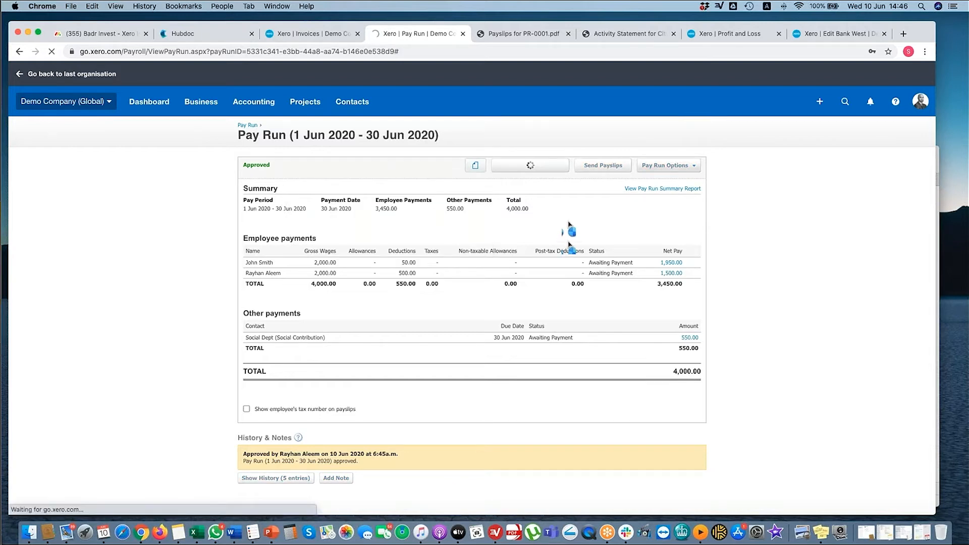
click(528, 165)
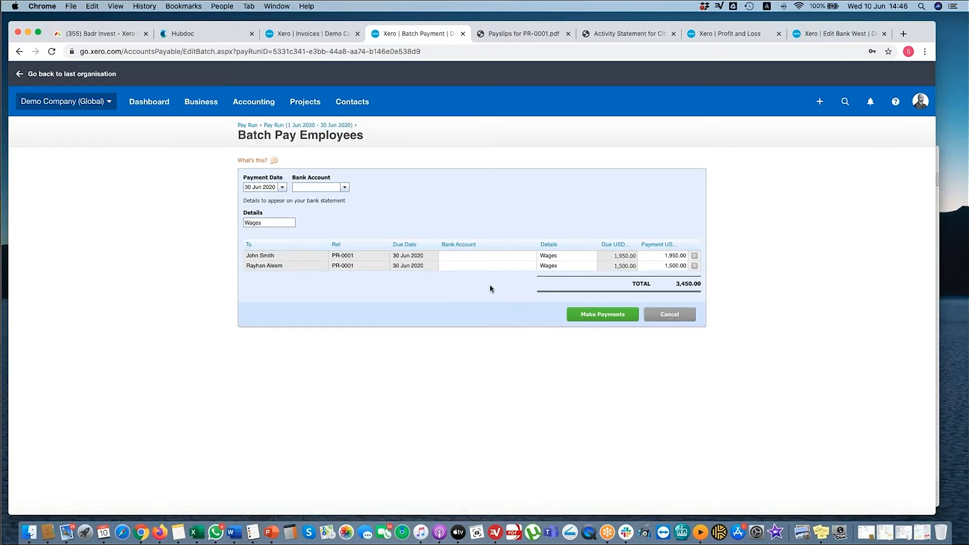
mouse_move(300, 192)
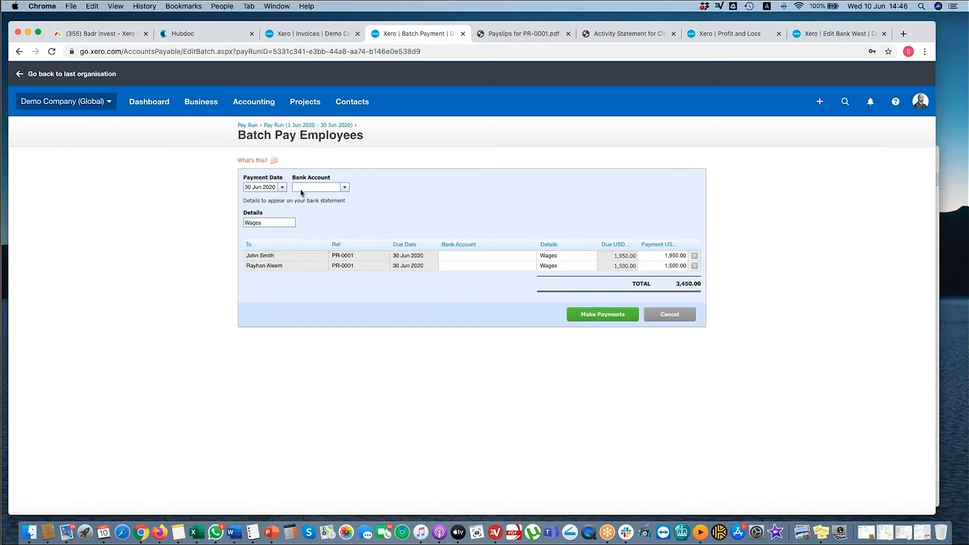
mouse_move(468, 262)
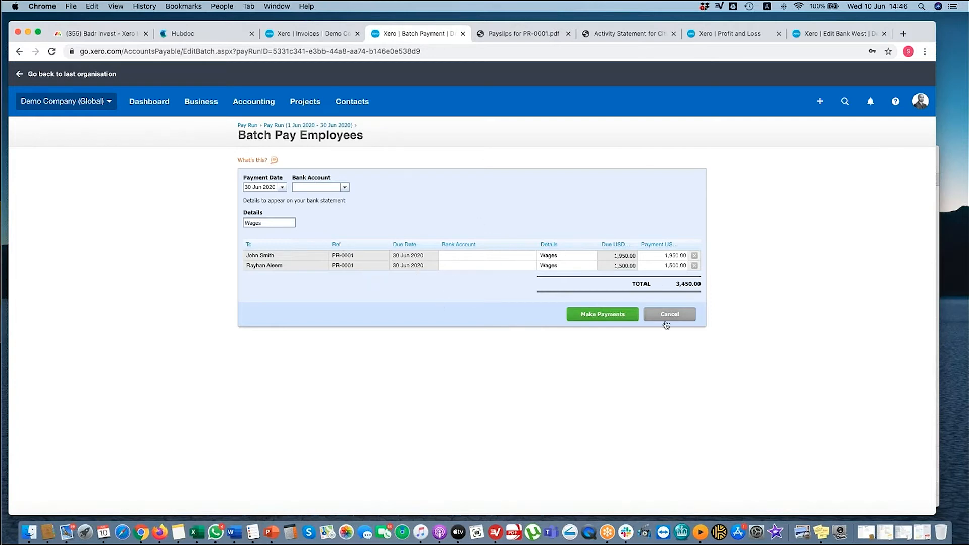
mouse_move(640, 294)
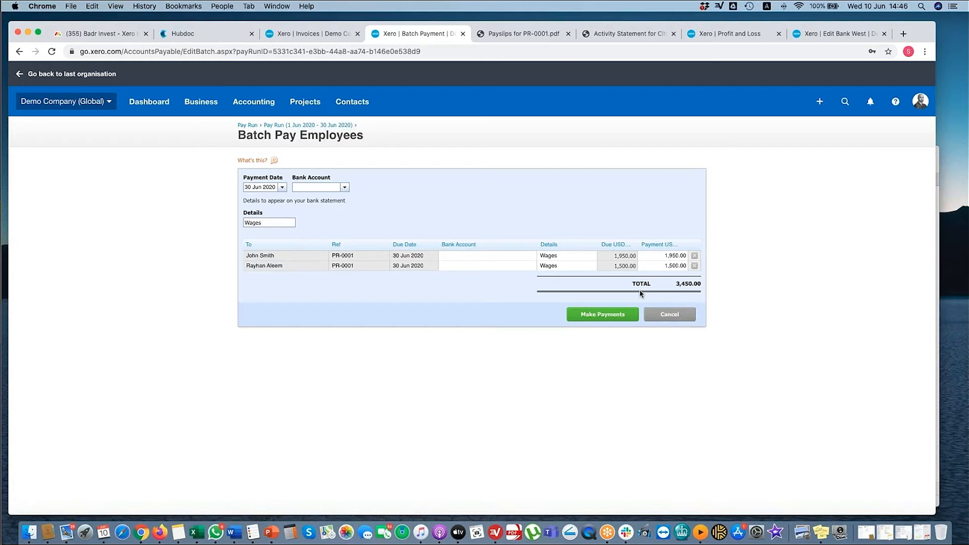
click(600, 314)
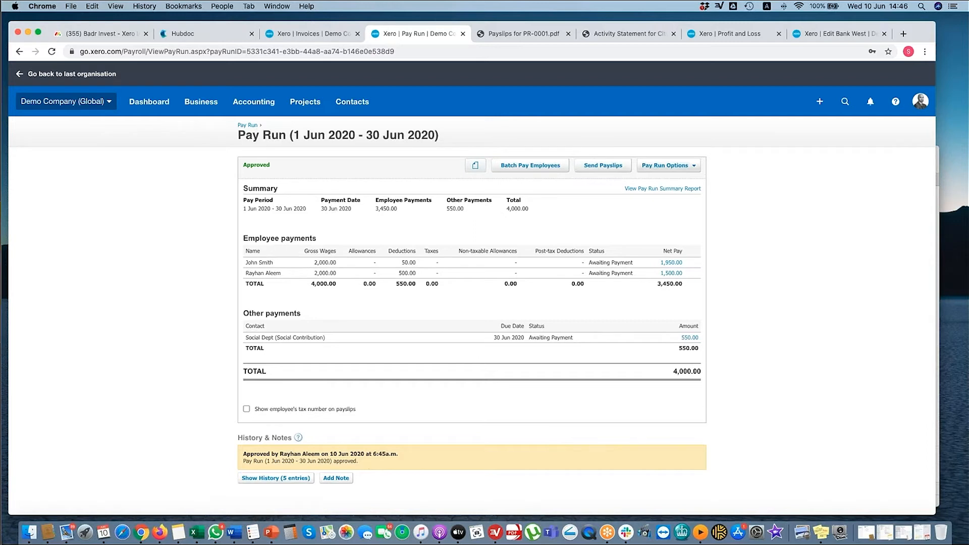
mouse_move(702, 179)
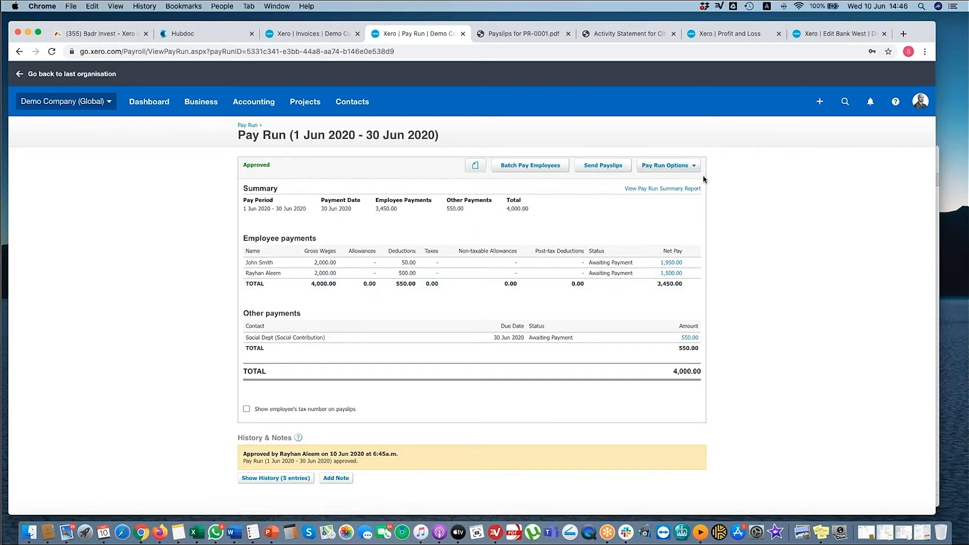
Copy the June pay run into a new pay run with payment date 31 Jul 2020.
click(666, 165)
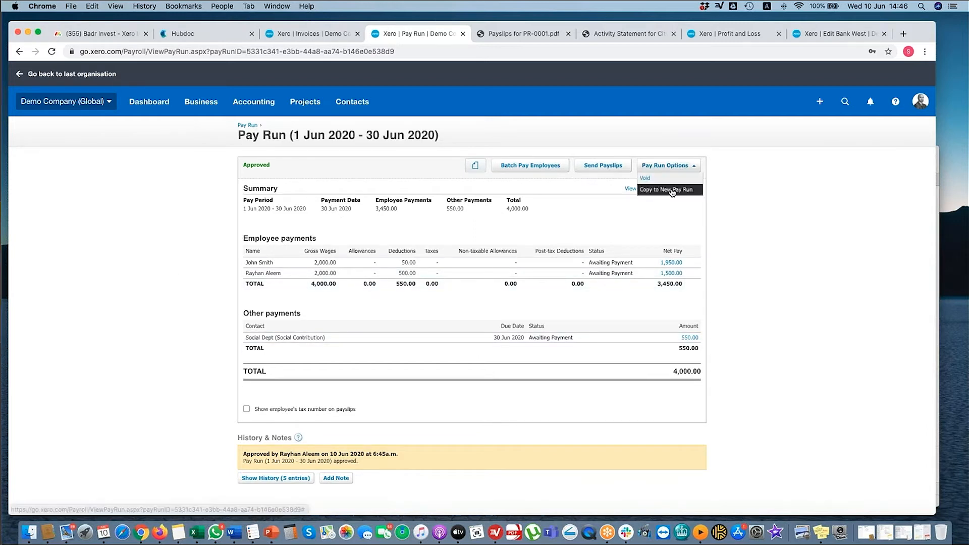
click(668, 189)
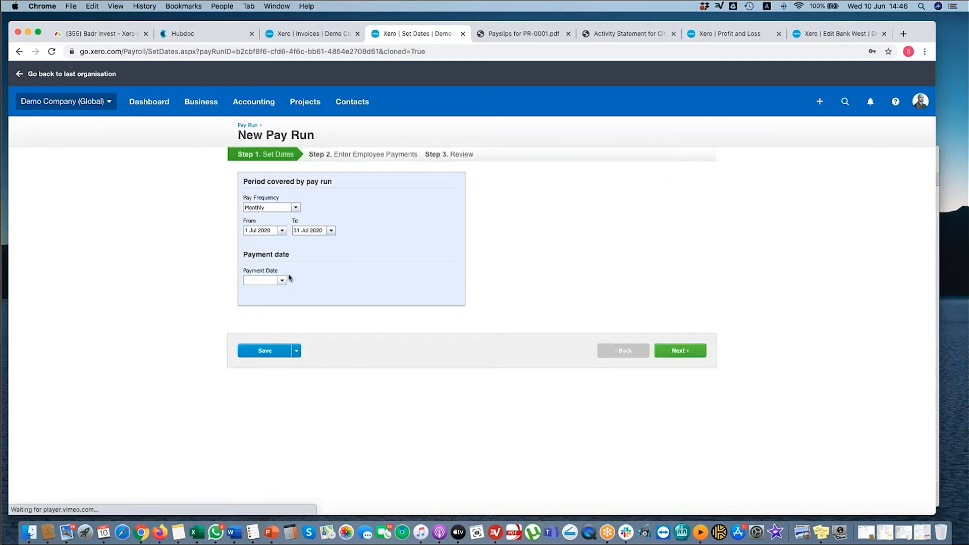
click(281, 280)
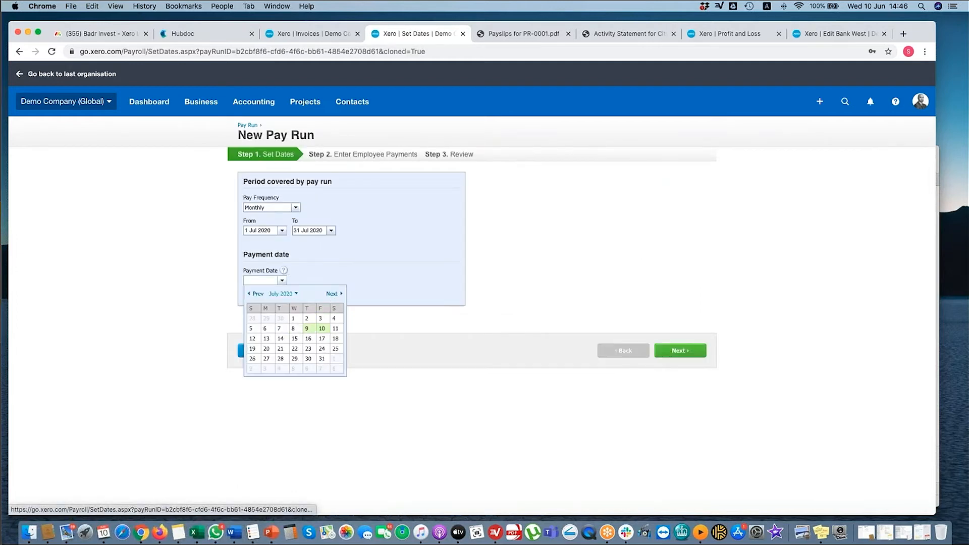
click(322, 358)
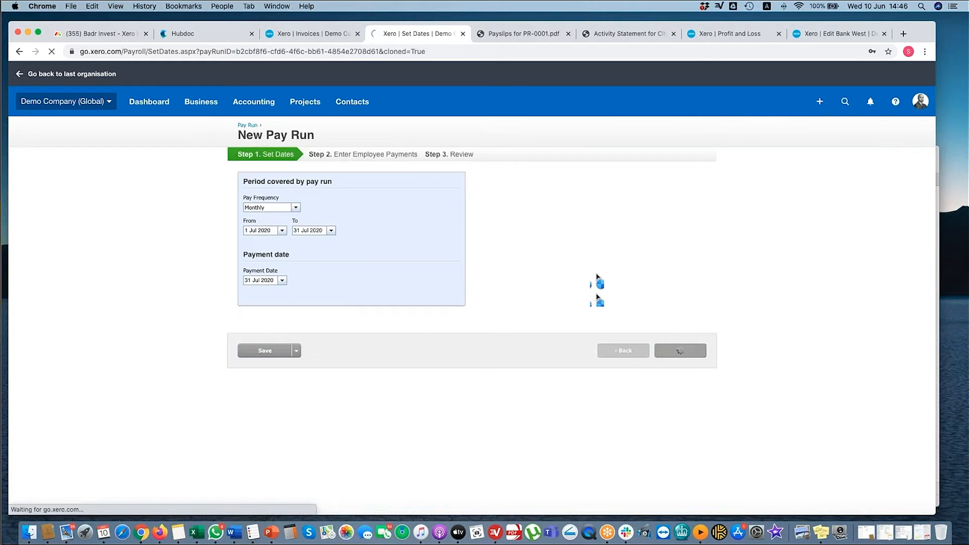
Review both employees' copied pay items, then save the July run as draft PR-0002.
click(679, 350)
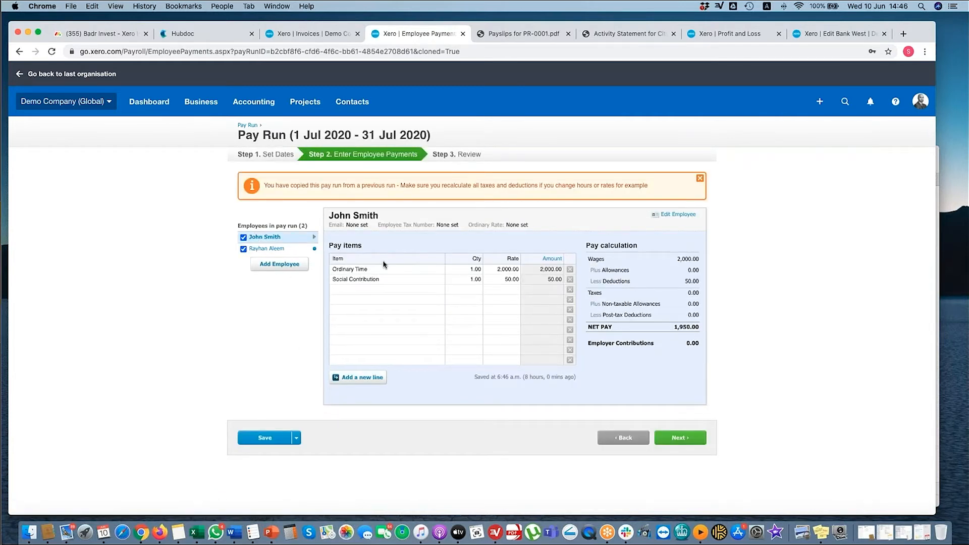
click(268, 248)
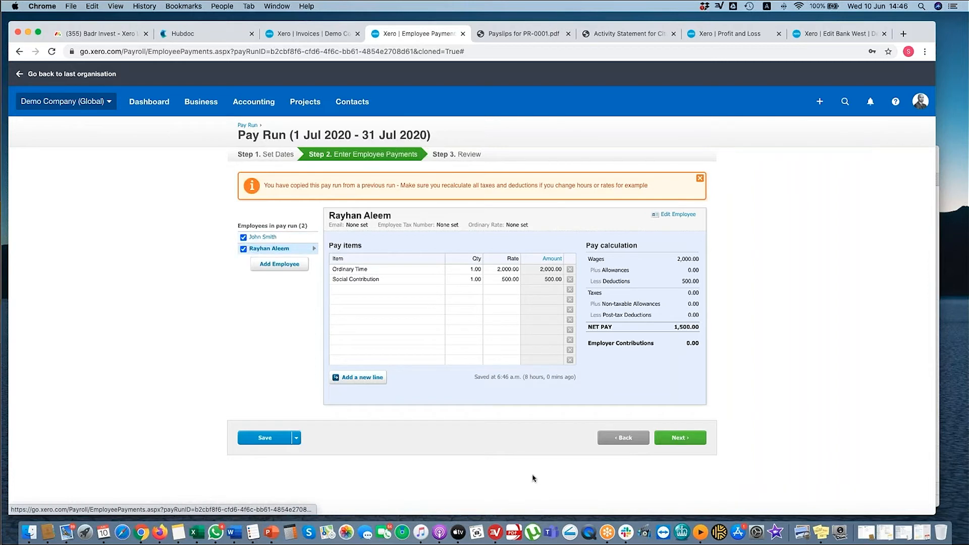
click(264, 437)
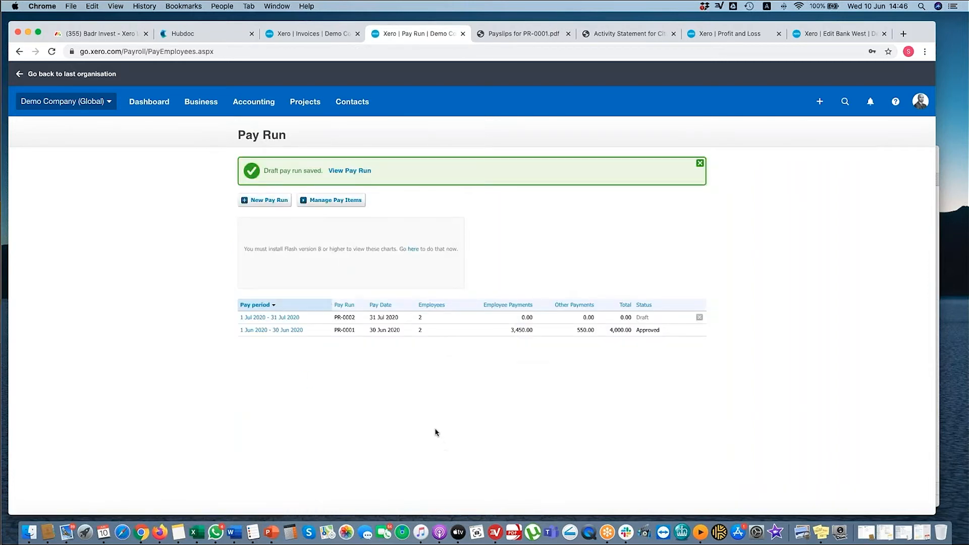
Scroll through the All bills list to review the three PR-0001 payroll bills.
click(201, 101)
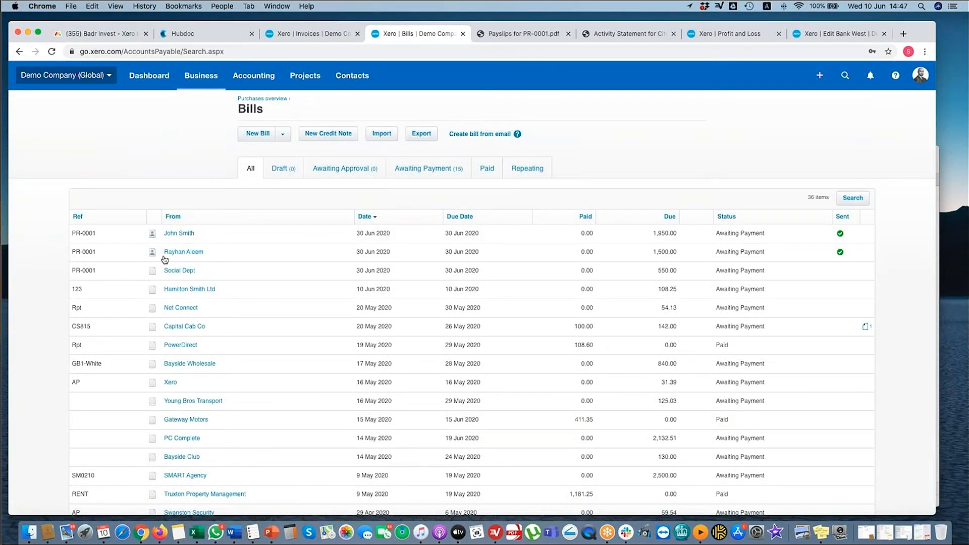
mouse_move(182, 251)
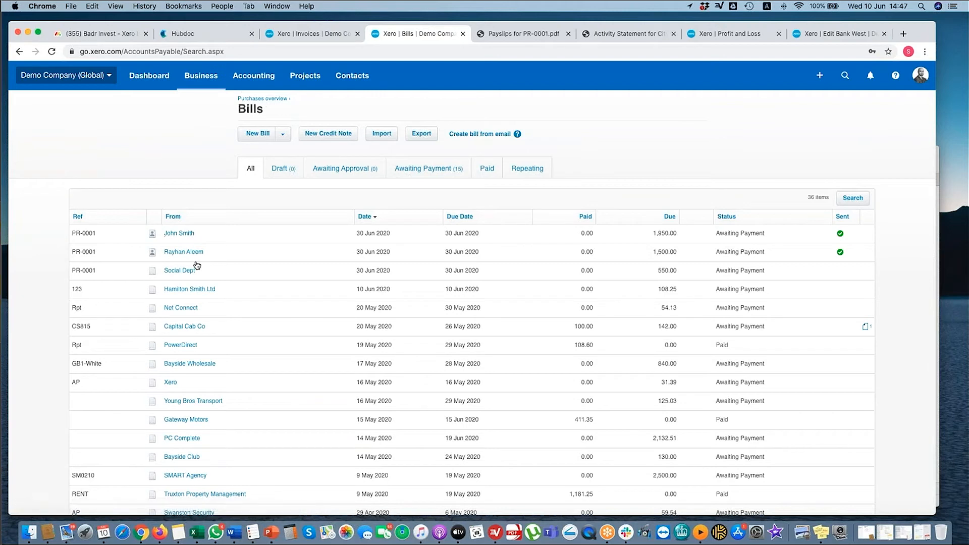
mouse_move(503, 321)
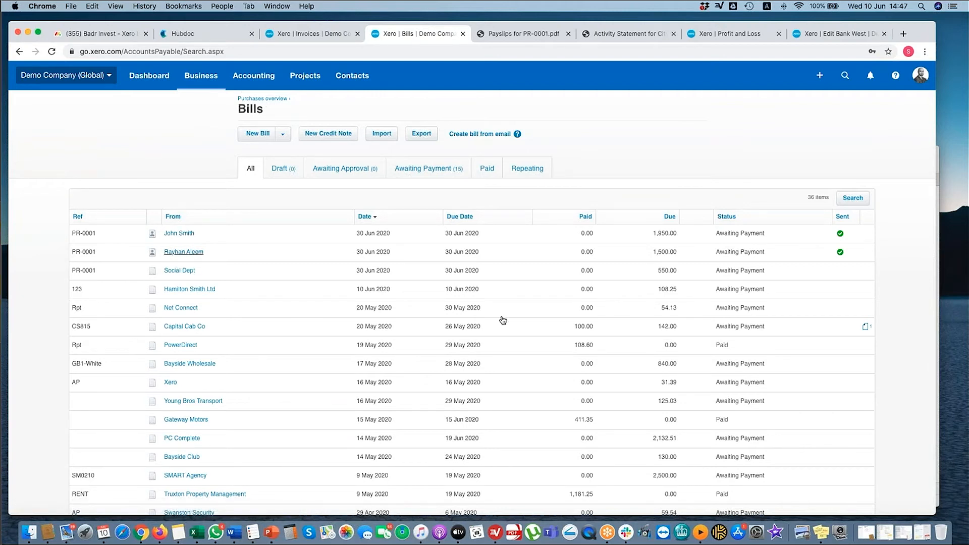
mouse_move(157, 222)
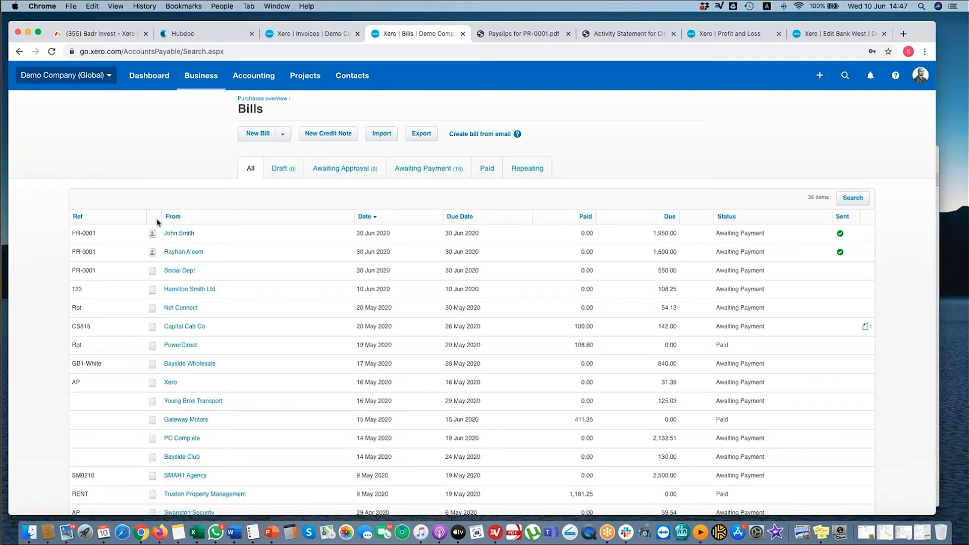
mouse_move(258, 303)
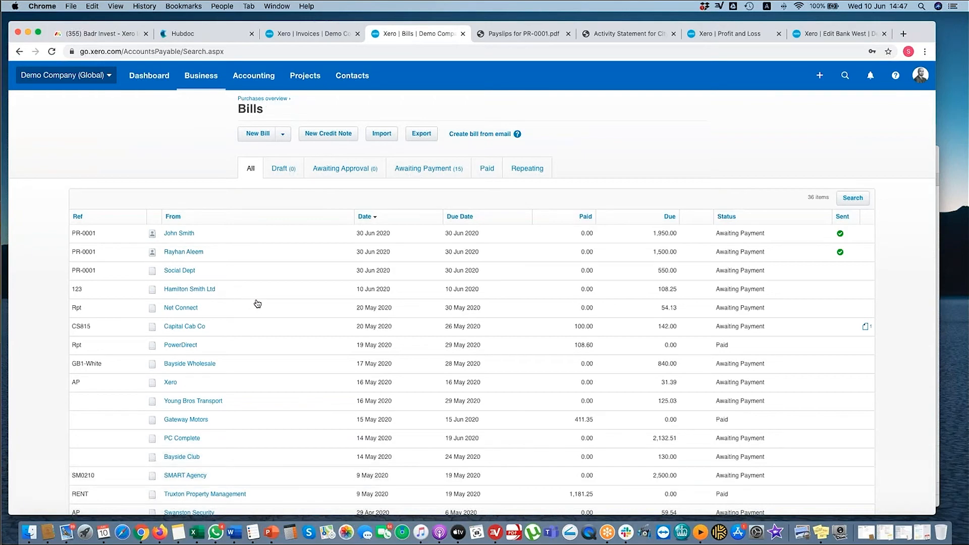
scroll(down, 3)
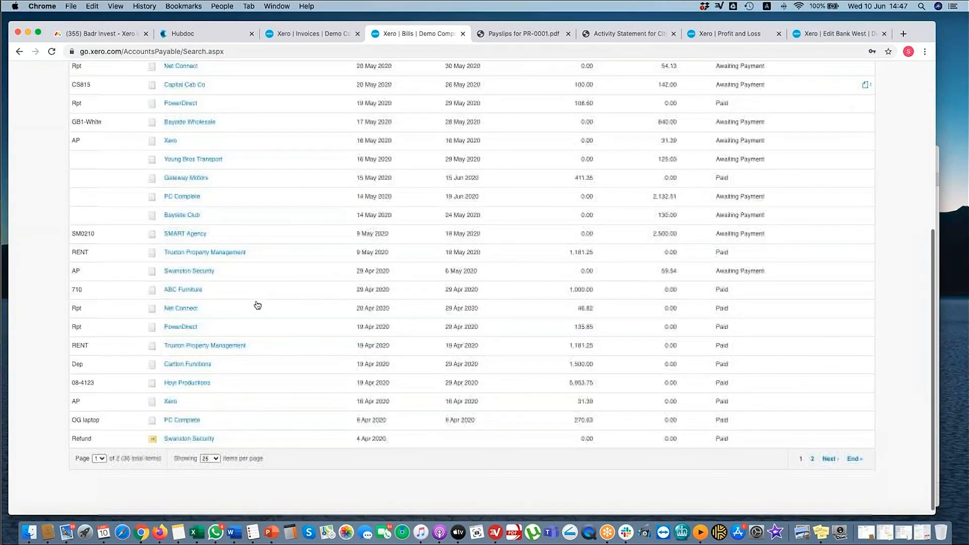
scroll(up, 3)
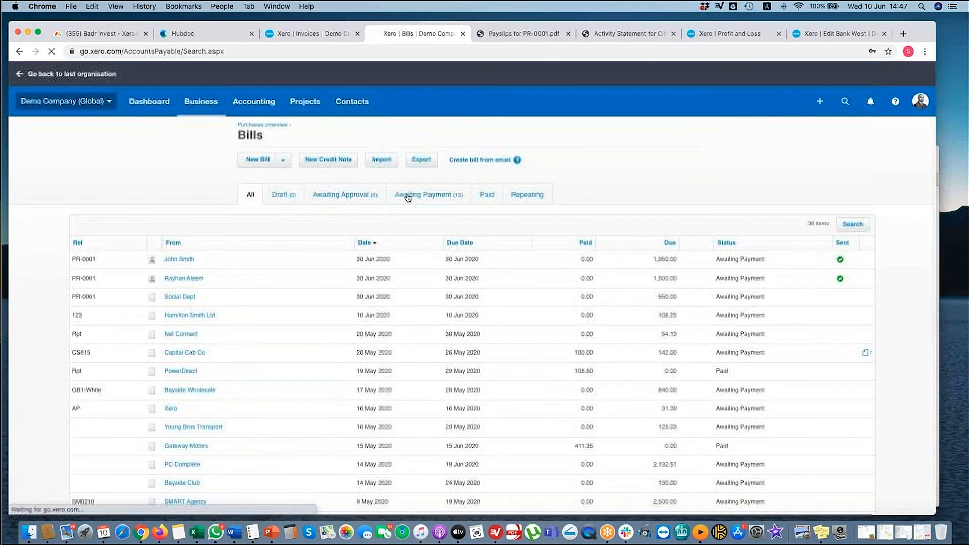
Filter bills to Awaiting Payment (15 bills, 12,286.41 USD), then browse the Business, Accounting and Contacts menus.
click(427, 194)
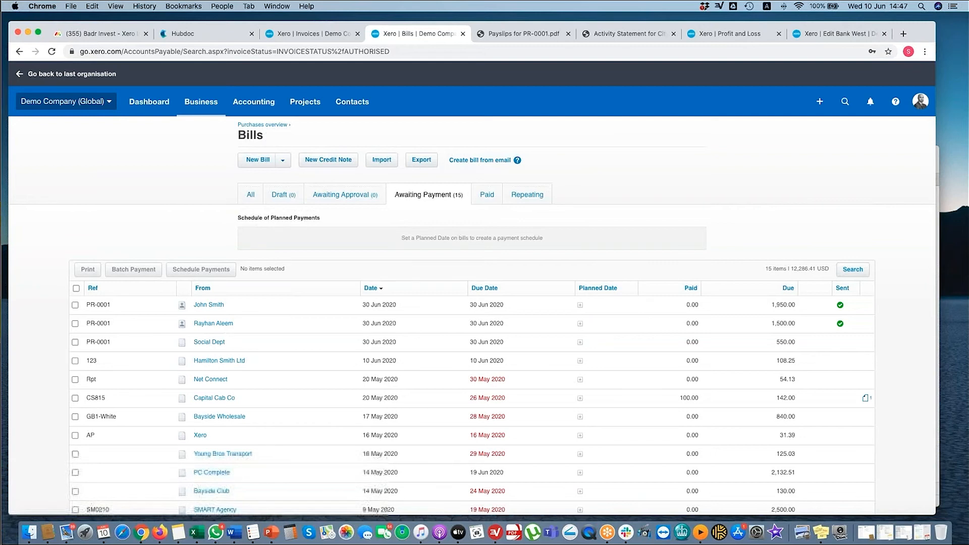
click(200, 101)
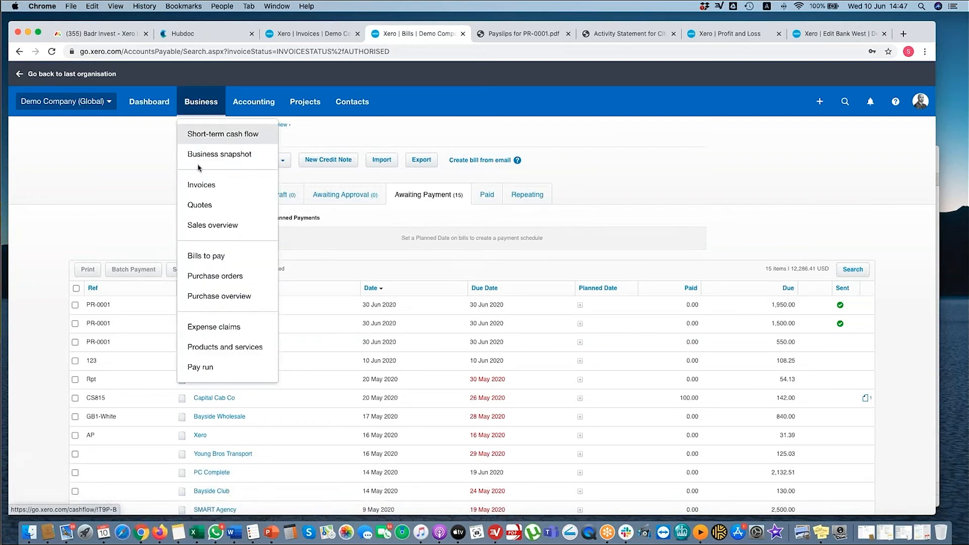
click(253, 102)
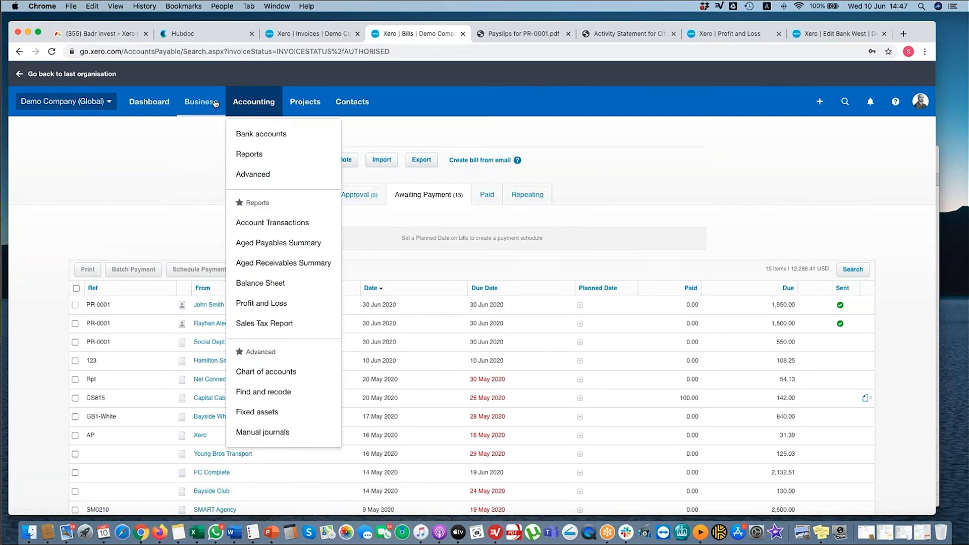
click(201, 102)
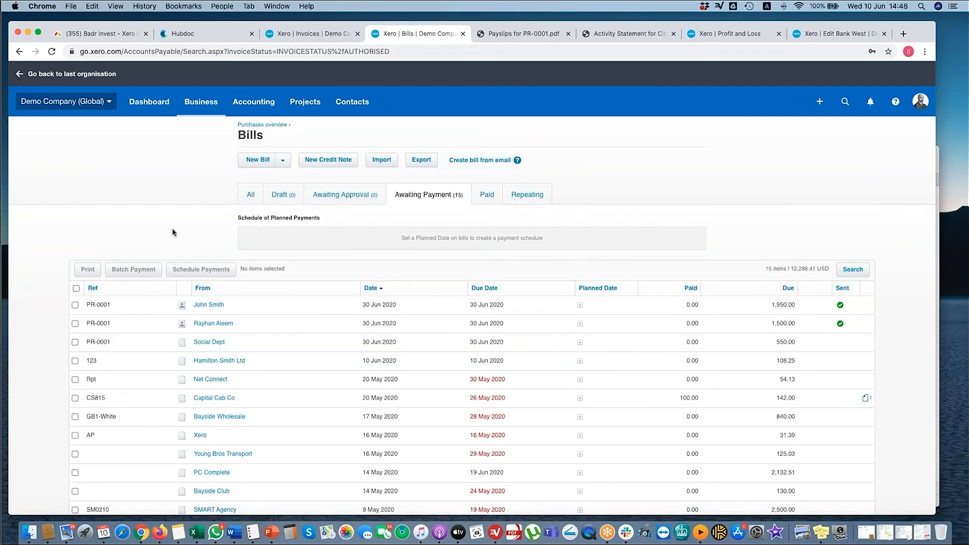
click(353, 102)
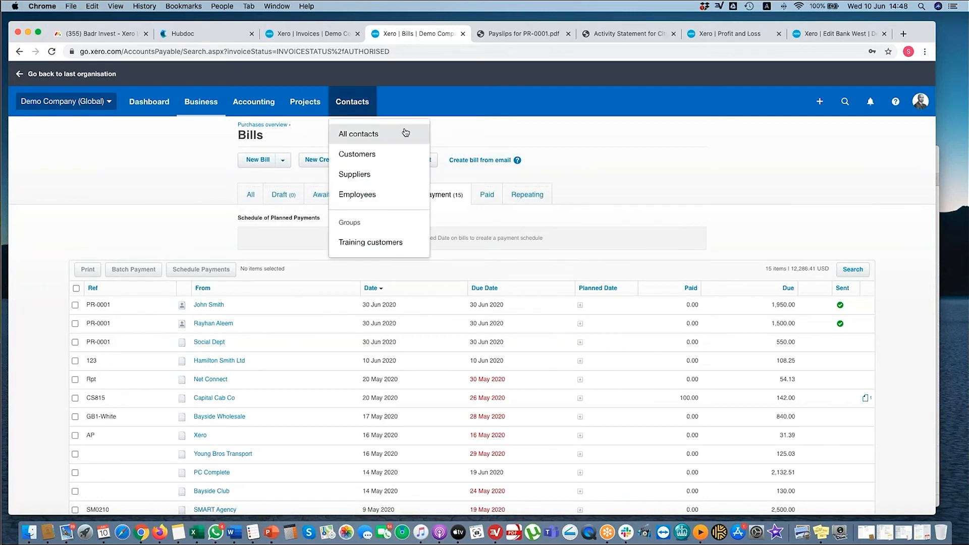
mouse_move(171, 185)
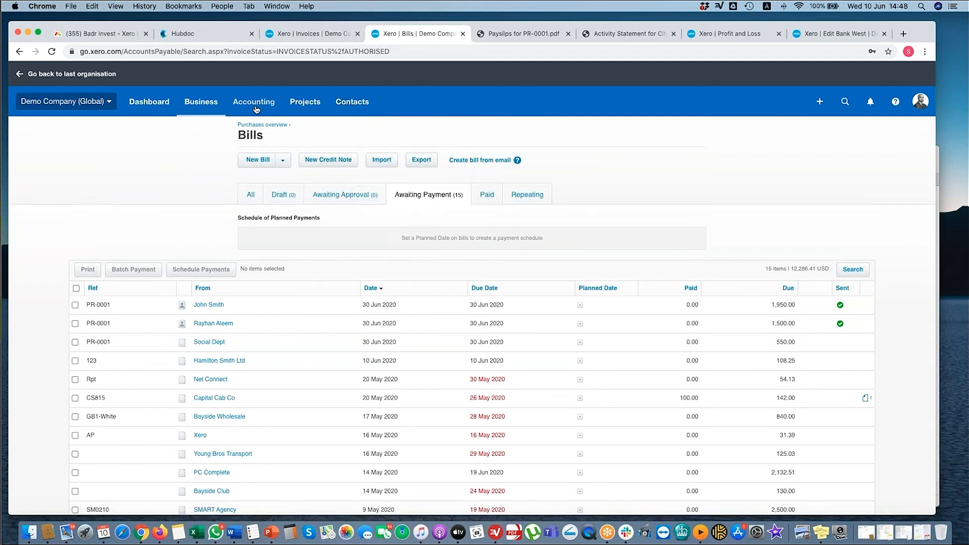
click(200, 101)
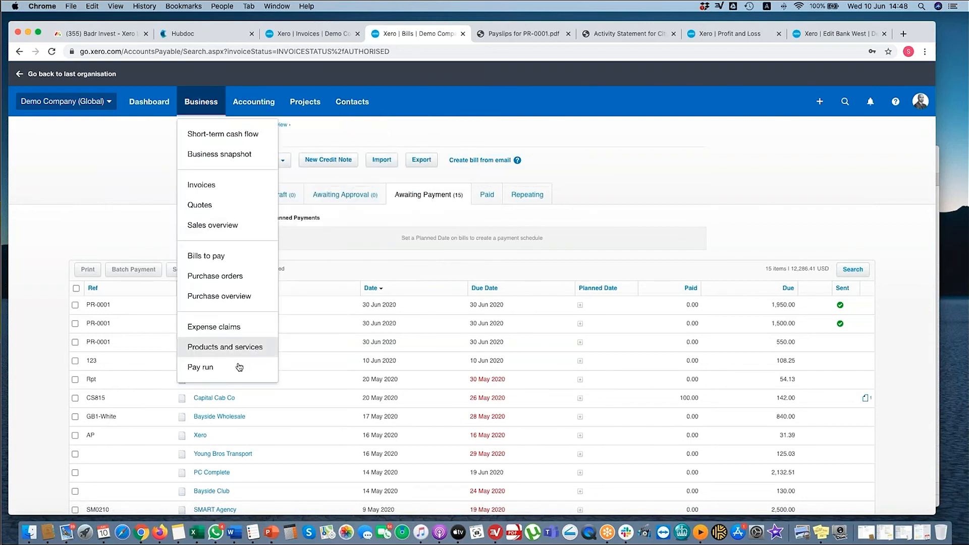
Open the 1–31 Jul 2020 draft pay run and view the second employee's pay items.
click(200, 367)
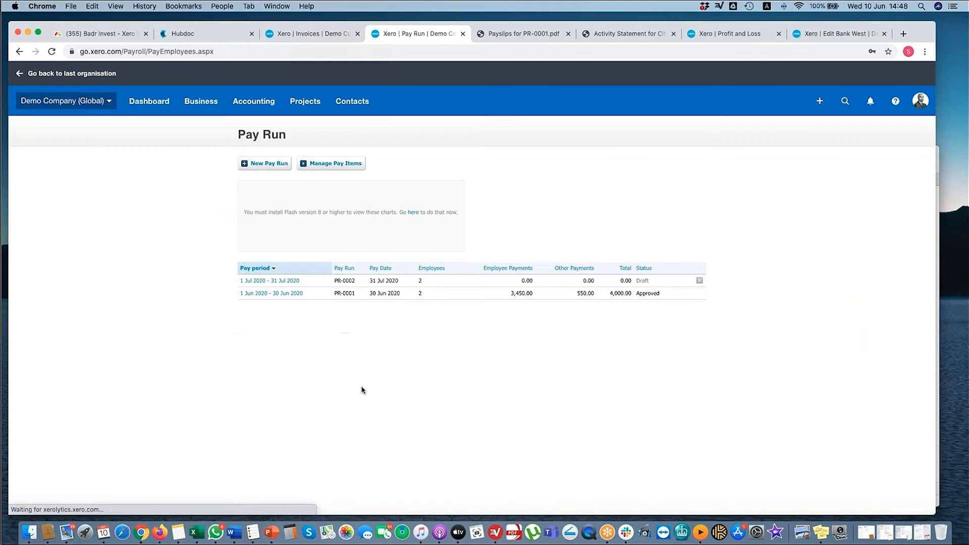
mouse_move(348, 294)
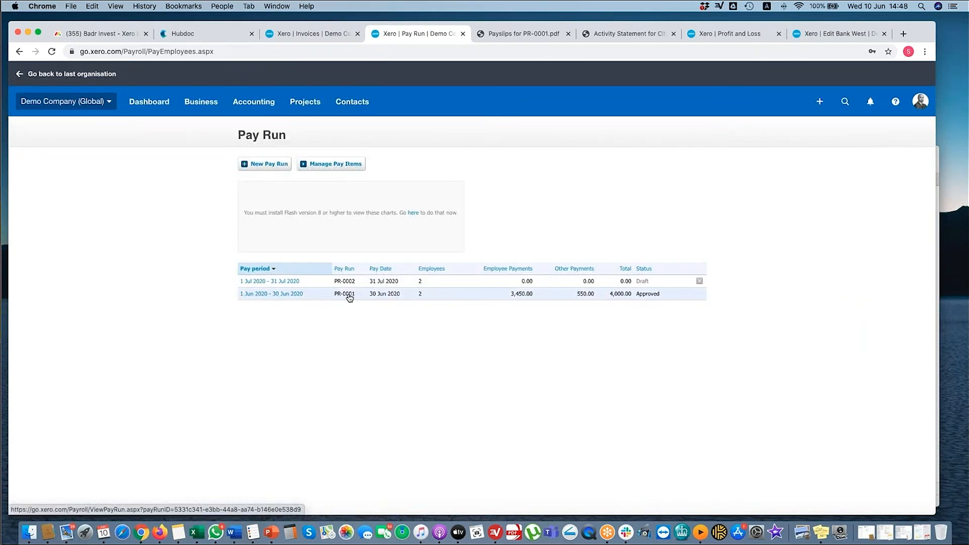
mouse_move(272, 293)
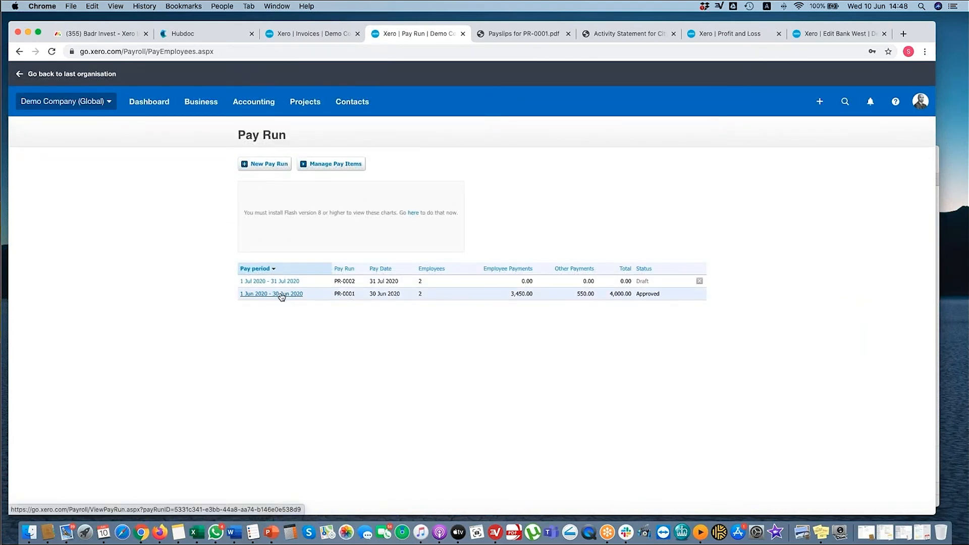
click(269, 281)
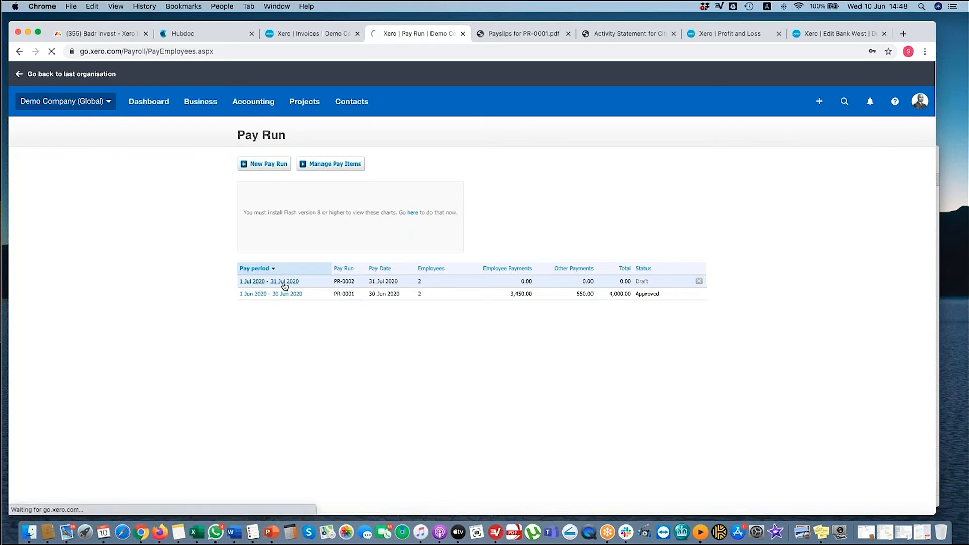
click(270, 281)
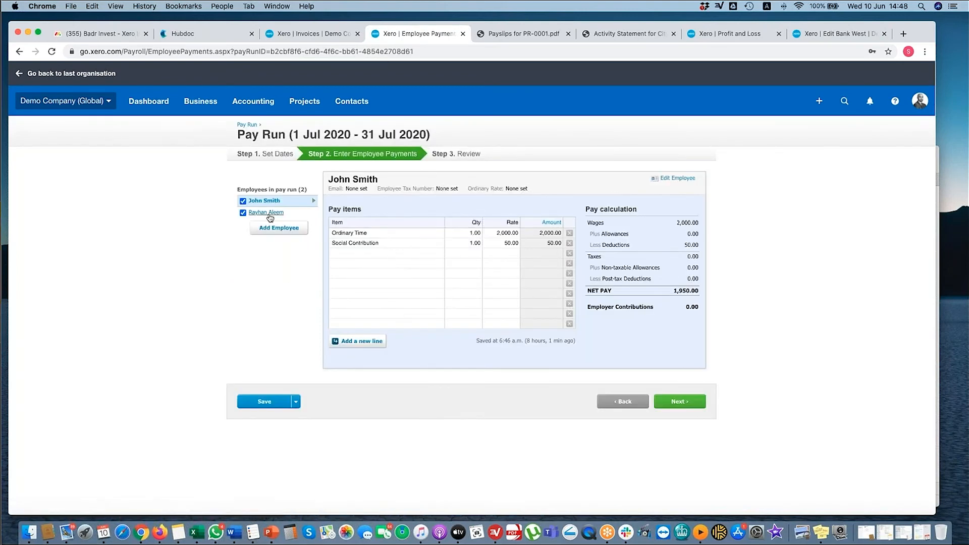
mouse_move(265, 212)
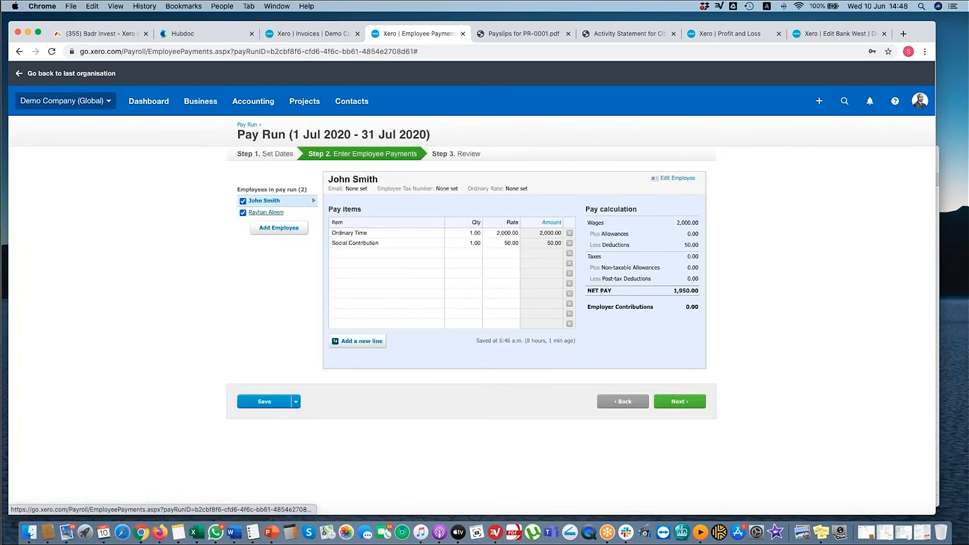
click(266, 211)
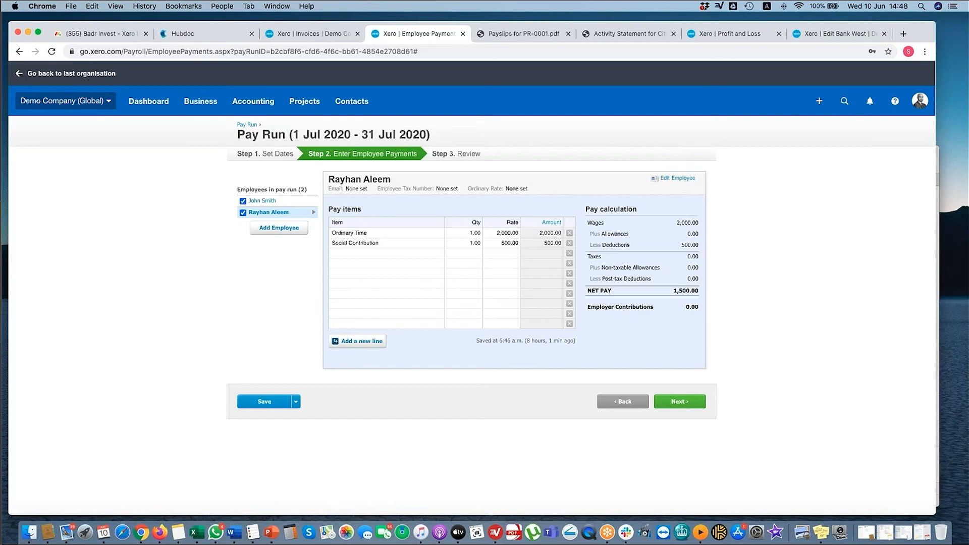
mouse_move(369, 228)
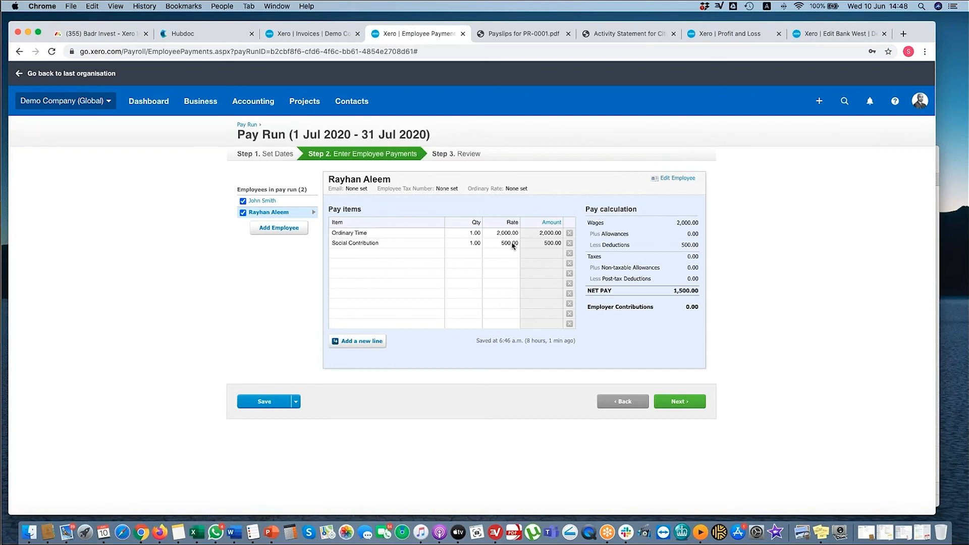
click(254, 101)
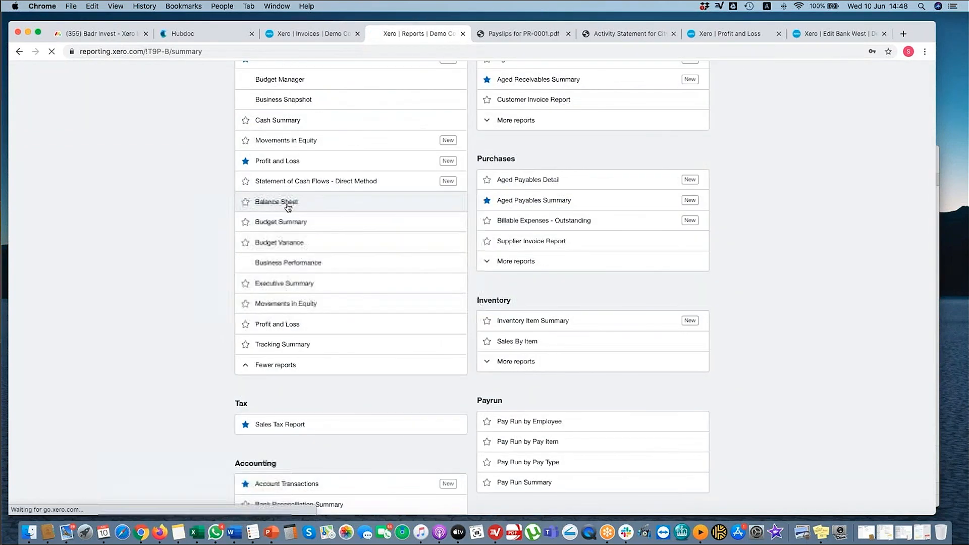
Open the Balance Sheet report and scroll through it.
click(275, 202)
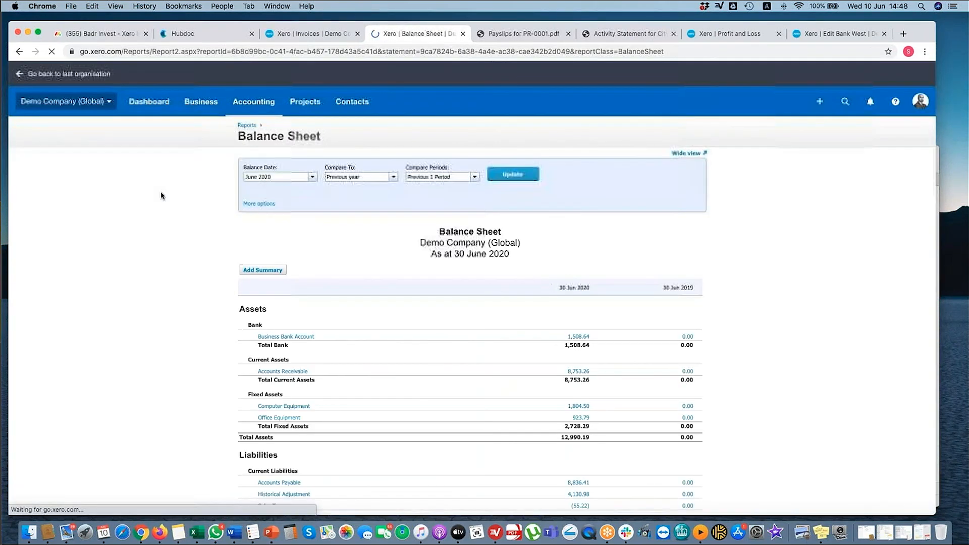
scroll(down, 3)
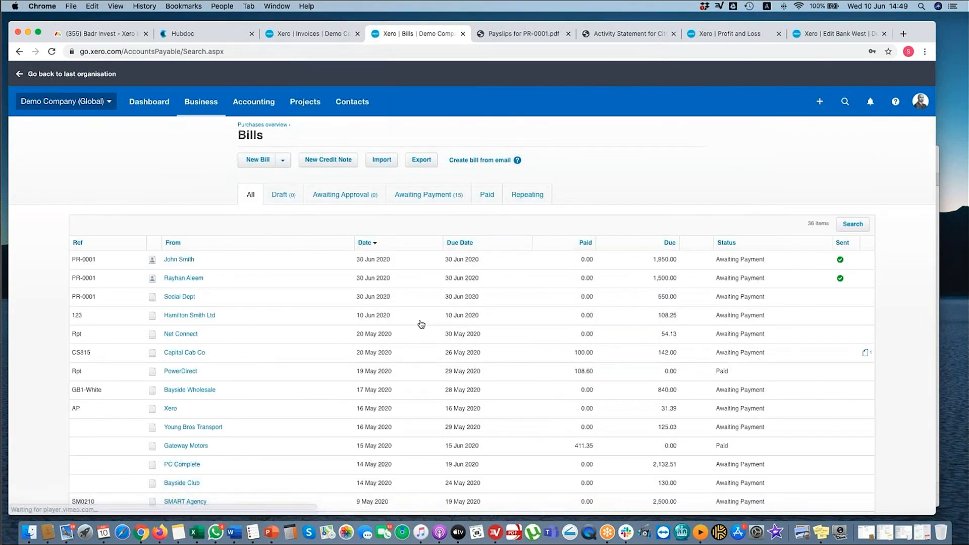
Scroll back up and open the Accounting menu listing Balance Sheet and Profit and Loss.
scroll(up, 3)
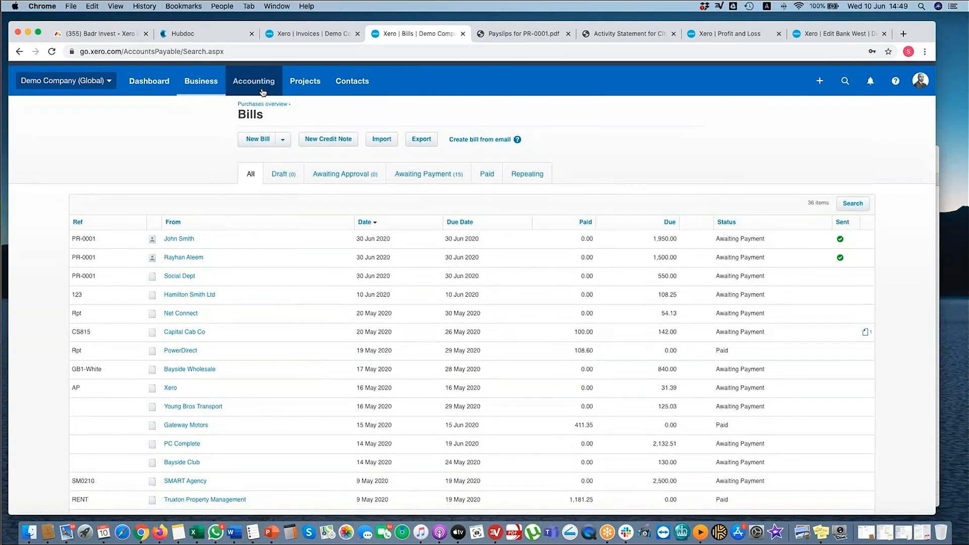
click(254, 81)
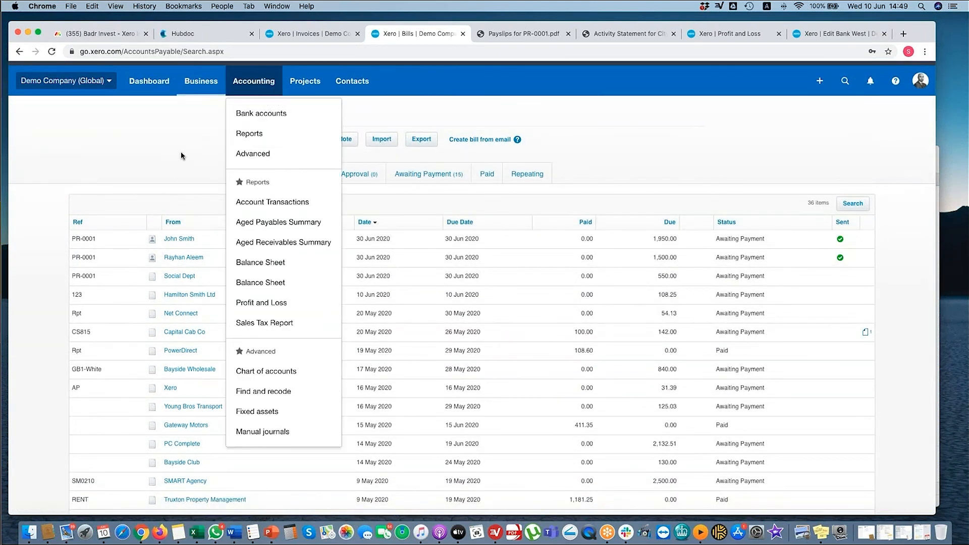